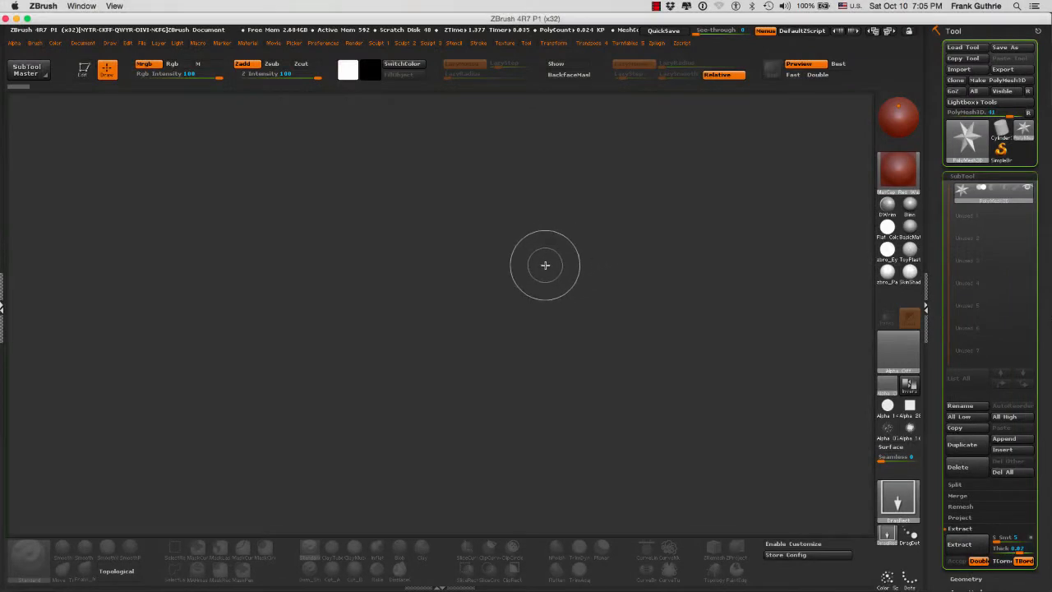
mouse_move(645, 196)
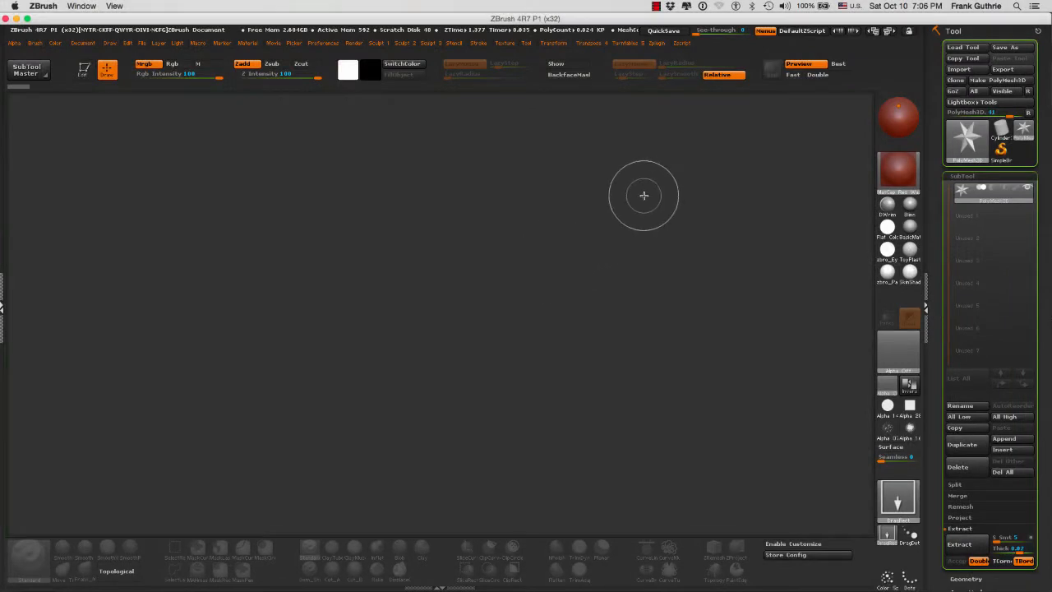
mouse_move(648, 222)
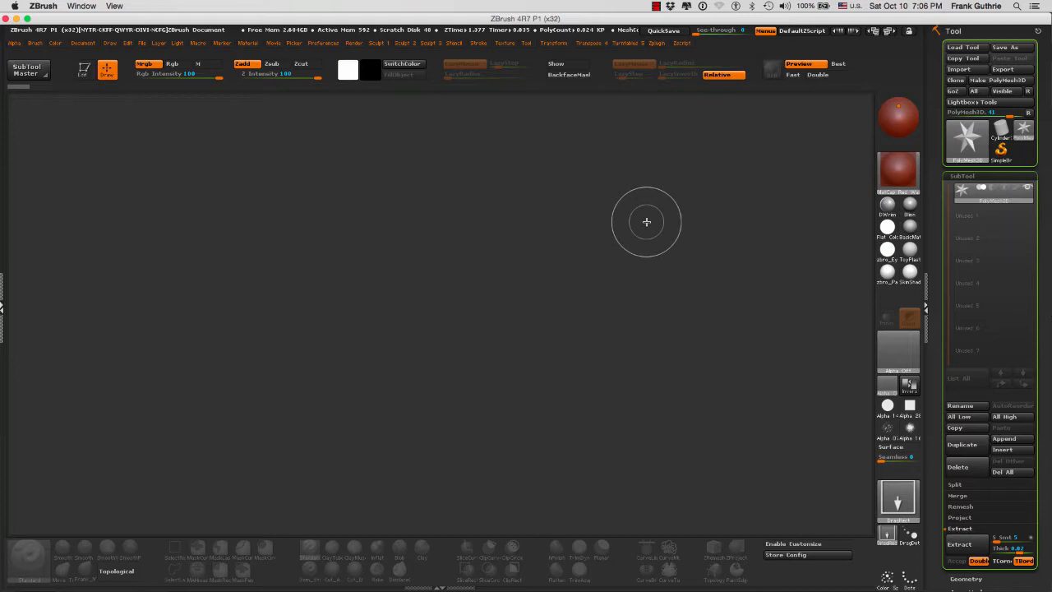
mouse_move(644, 220)
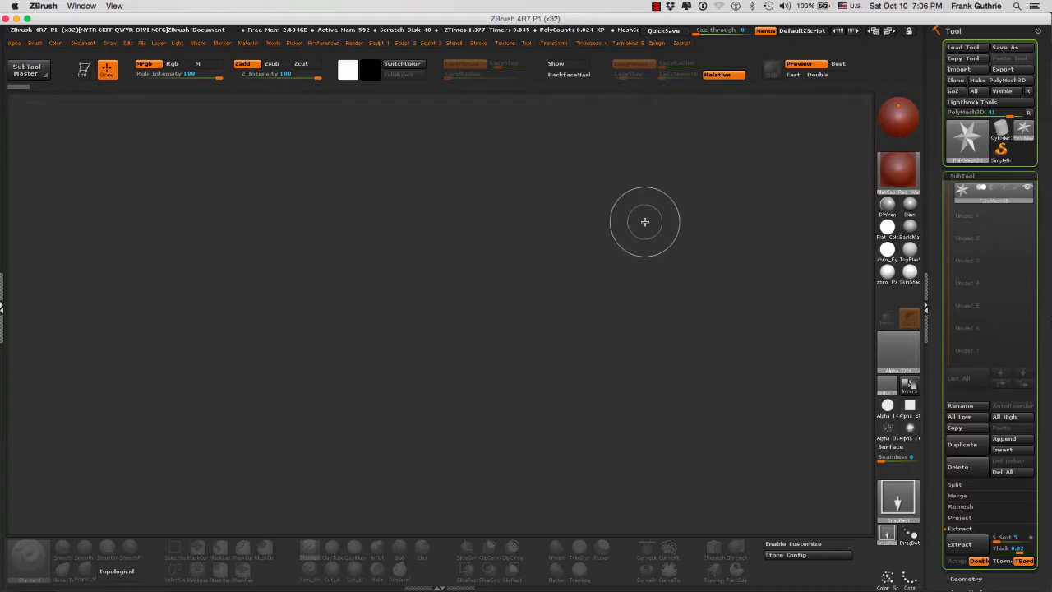
mouse_move(641, 224)
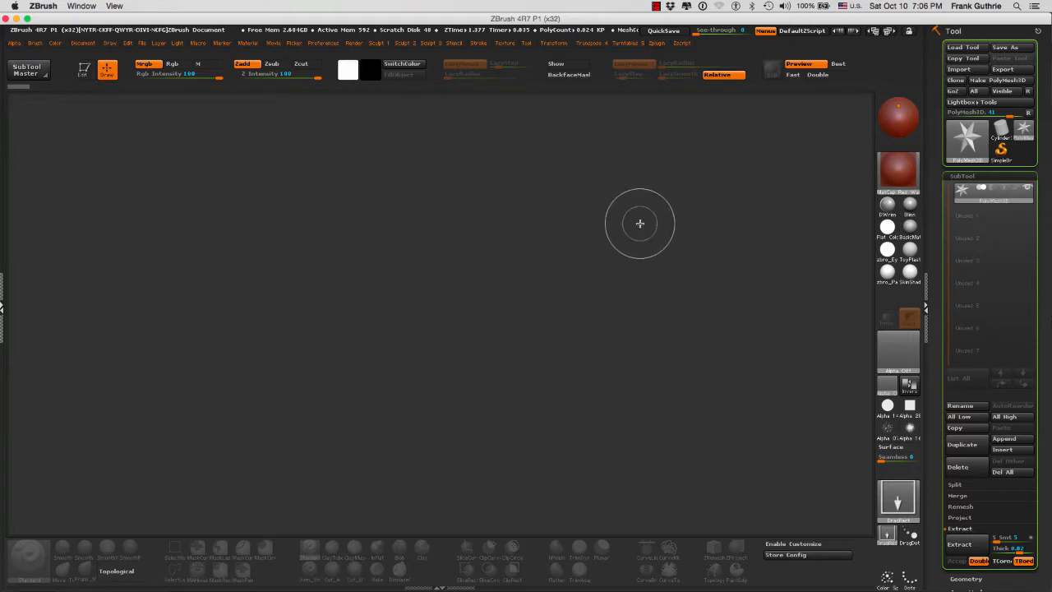
mouse_move(644, 215)
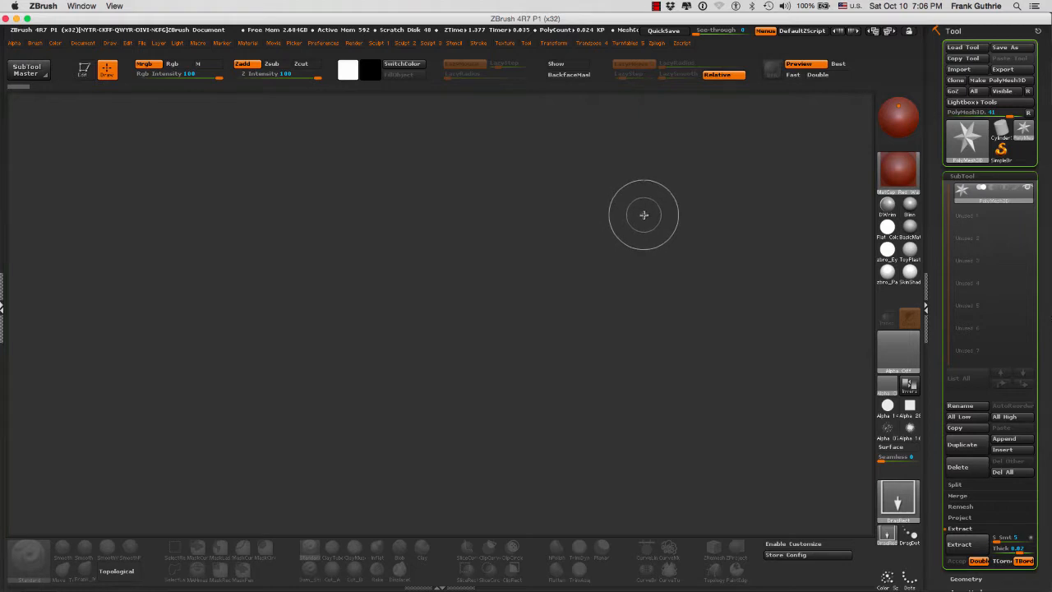
mouse_move(651, 148)
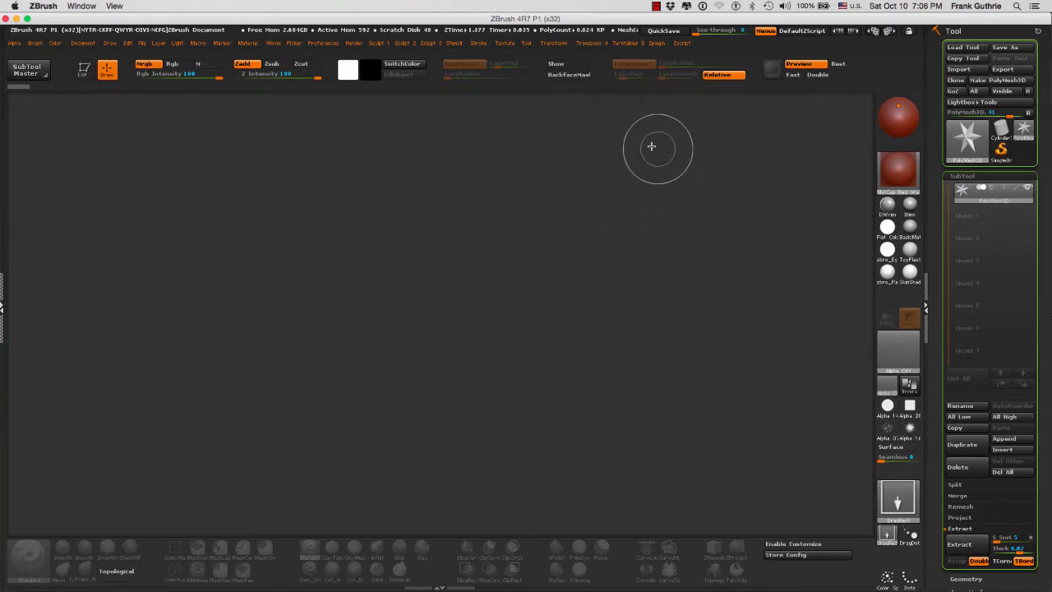
mouse_move(651, 148)
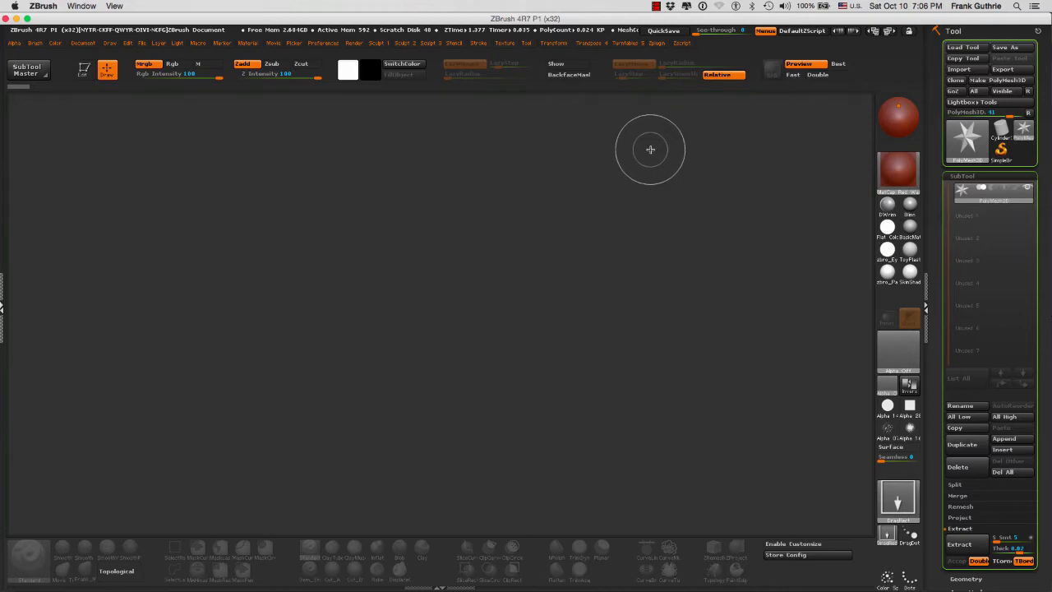
mouse_move(646, 151)
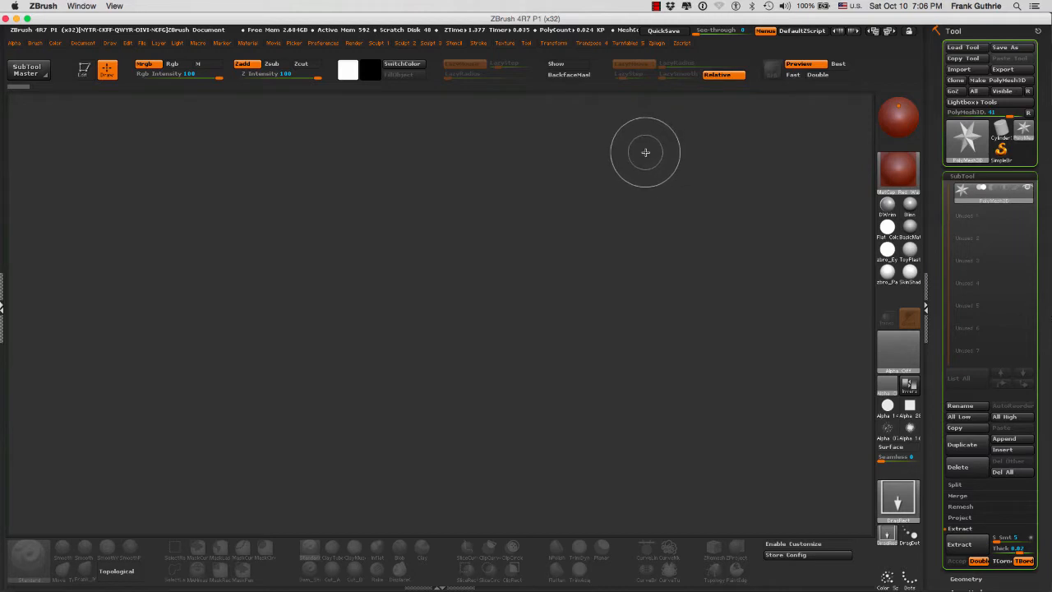
mouse_move(635, 158)
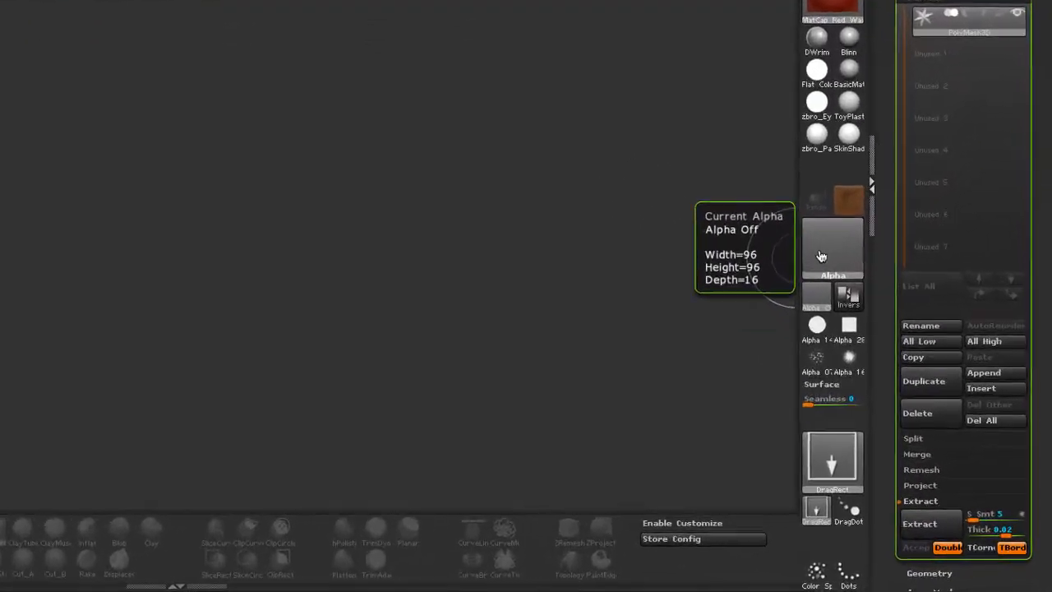
Search Google for 'Pixolo' and land on the Pixologic home page
click(832, 248)
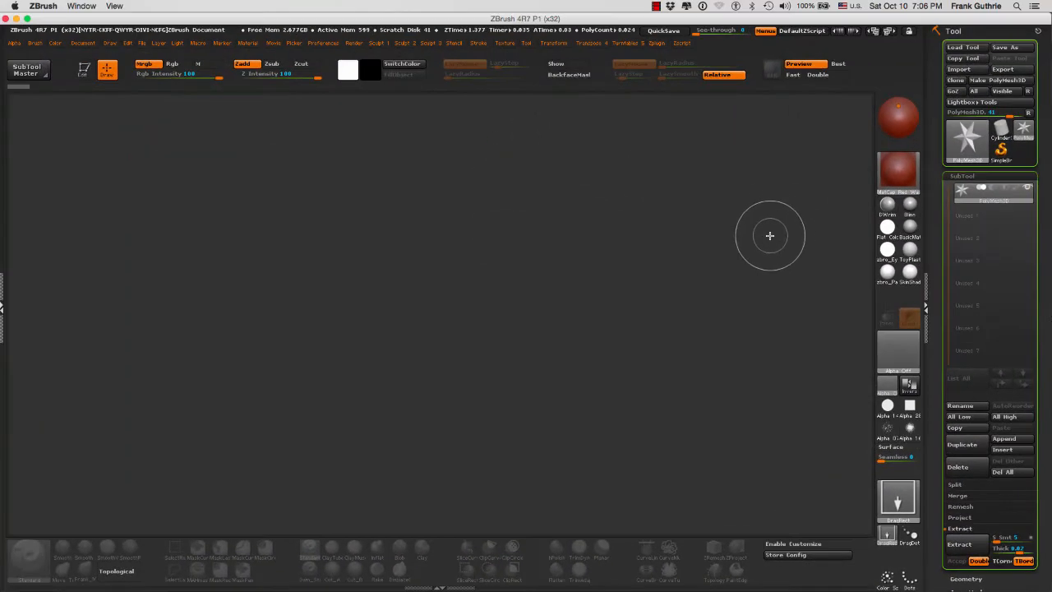
mouse_move(762, 248)
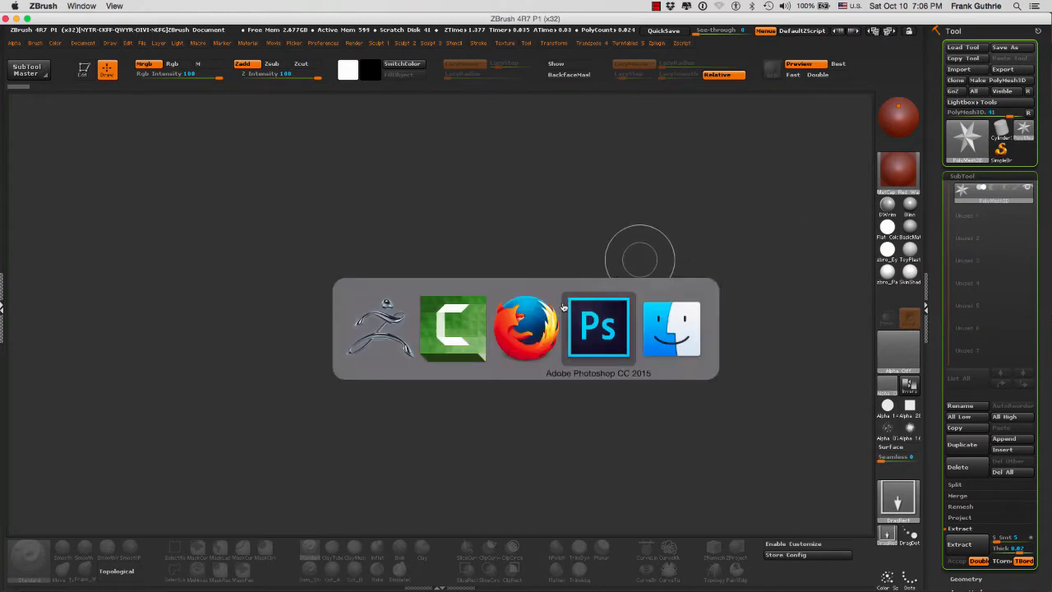
click(524, 328)
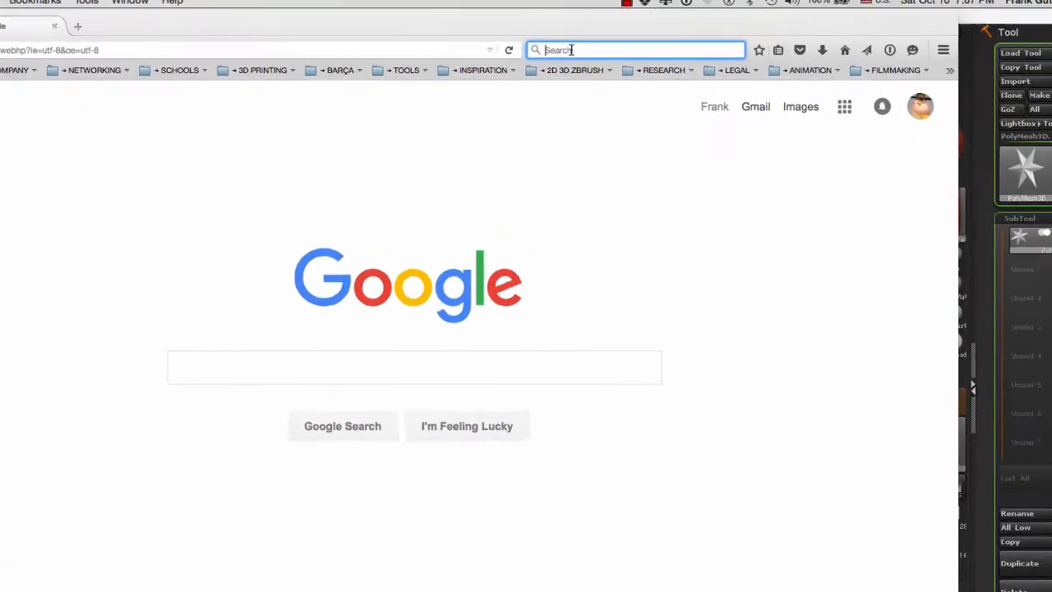
text(Pixolo)
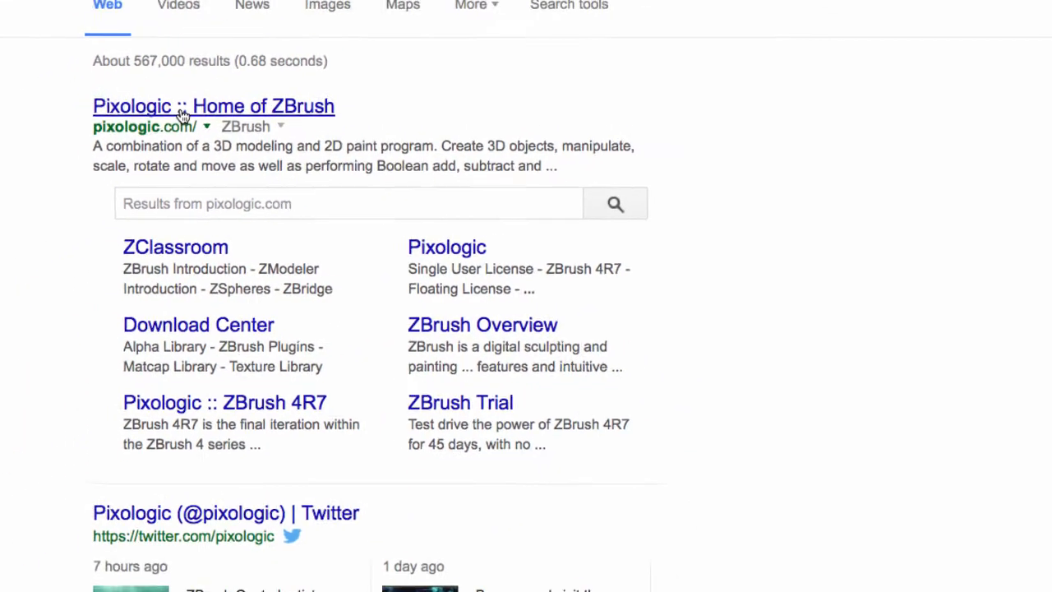
click(213, 105)
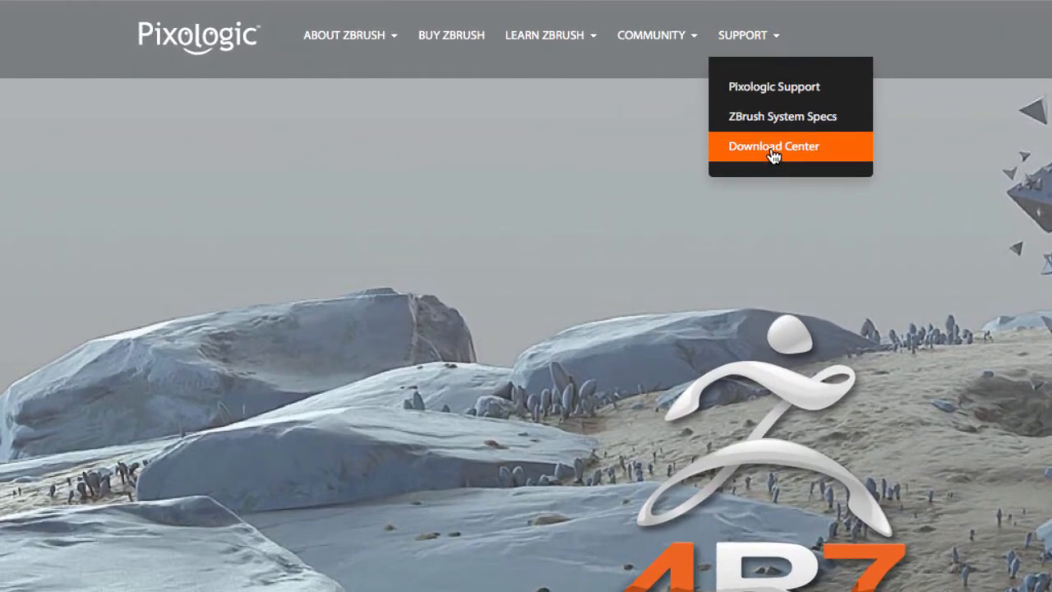
Browse the Download Center's Alpha Library down to the Alpha Skins section
click(773, 145)
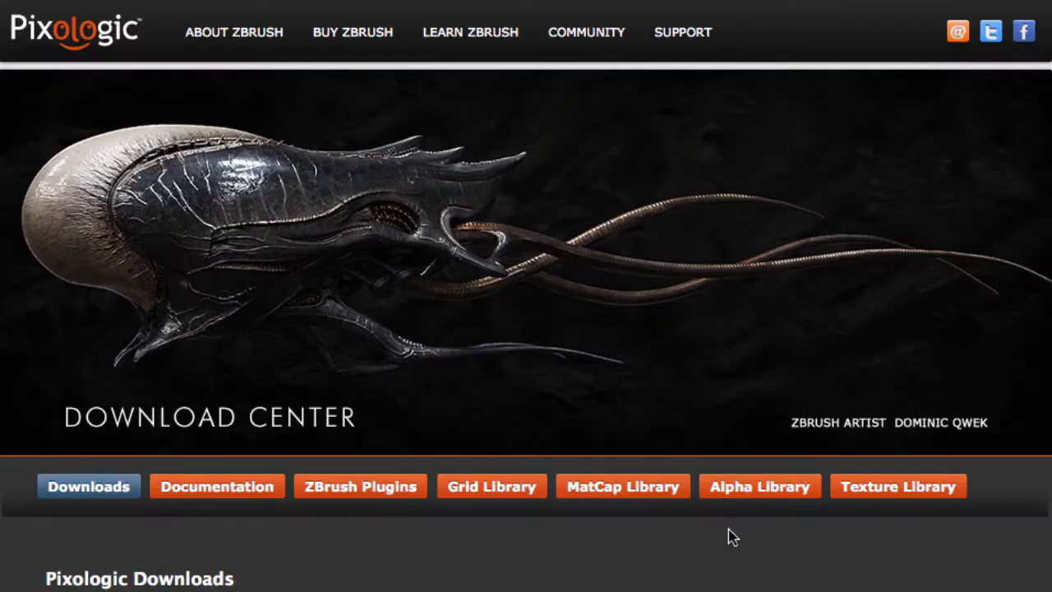
mouse_move(759, 487)
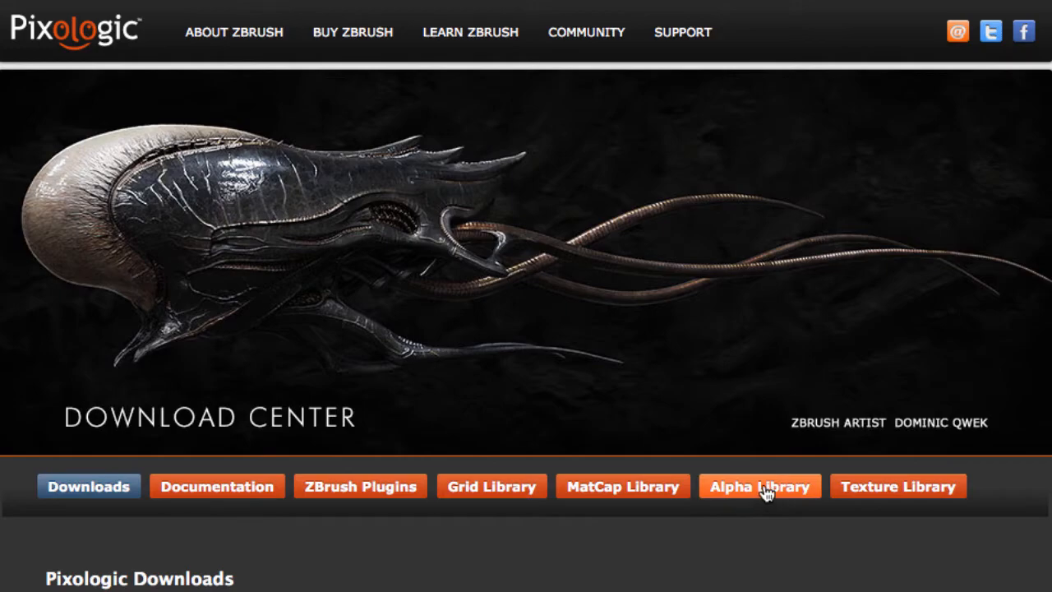
click(759, 487)
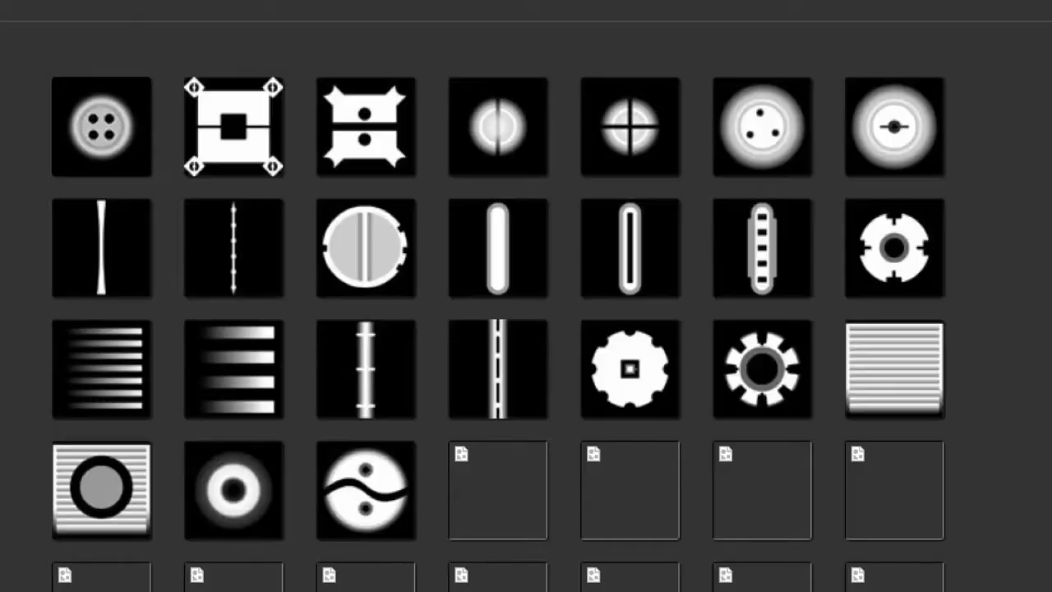
scroll(down, 3)
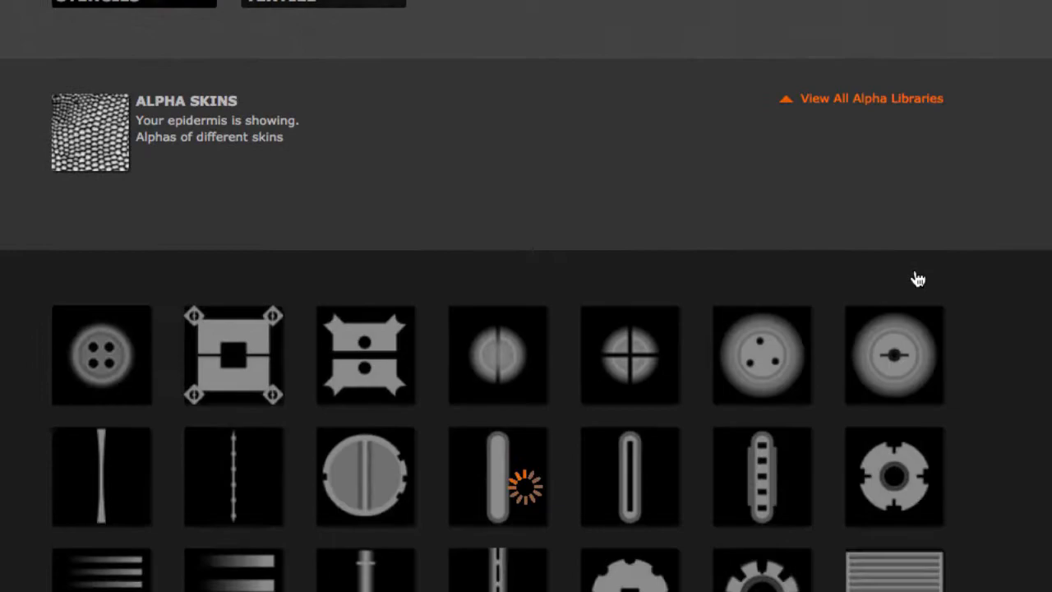
scroll(down, 3)
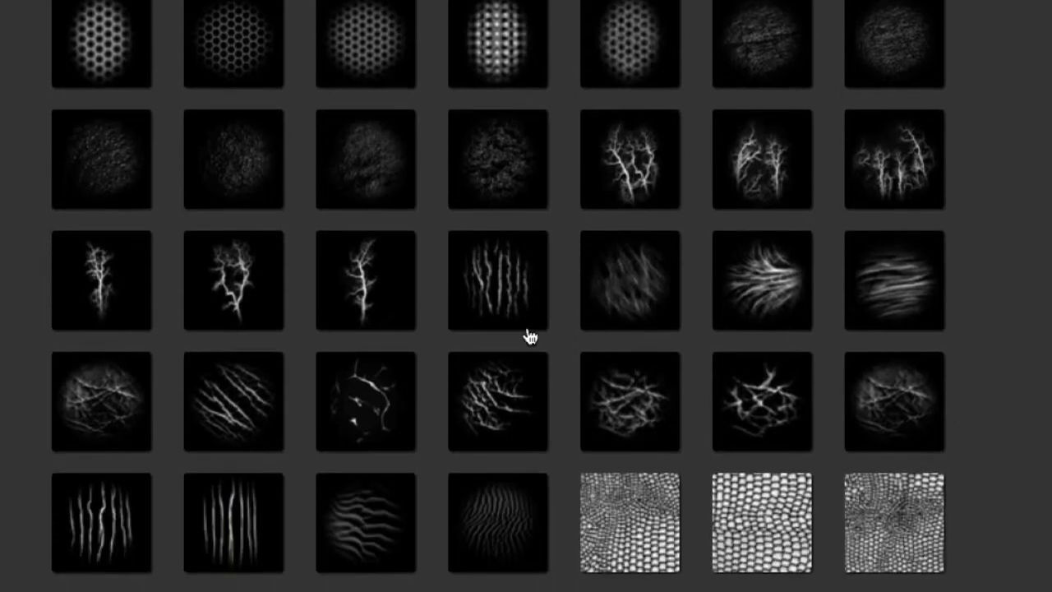
scroll(down, 3)
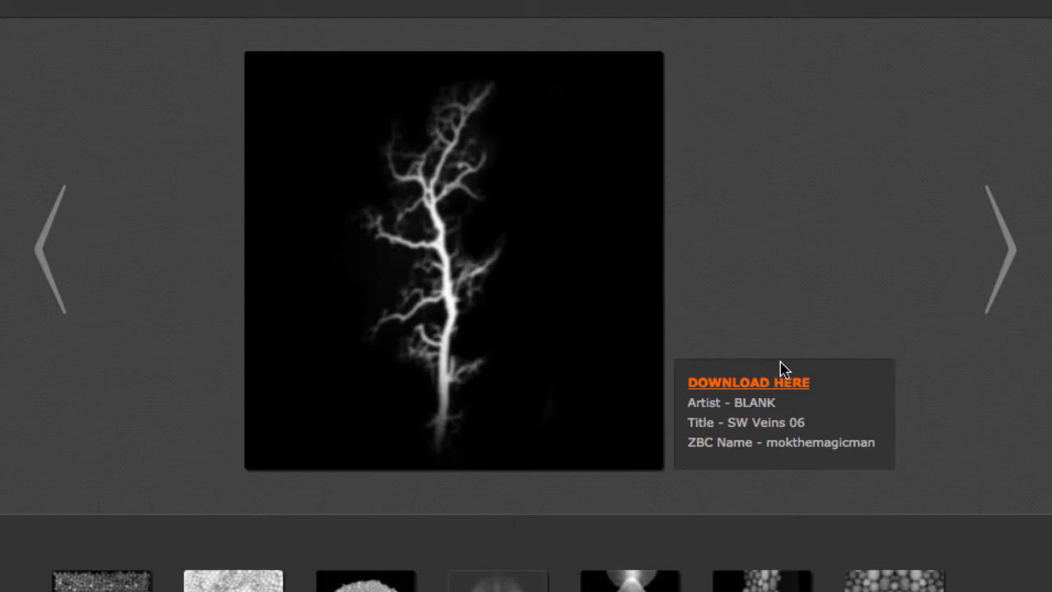
mouse_move(743, 393)
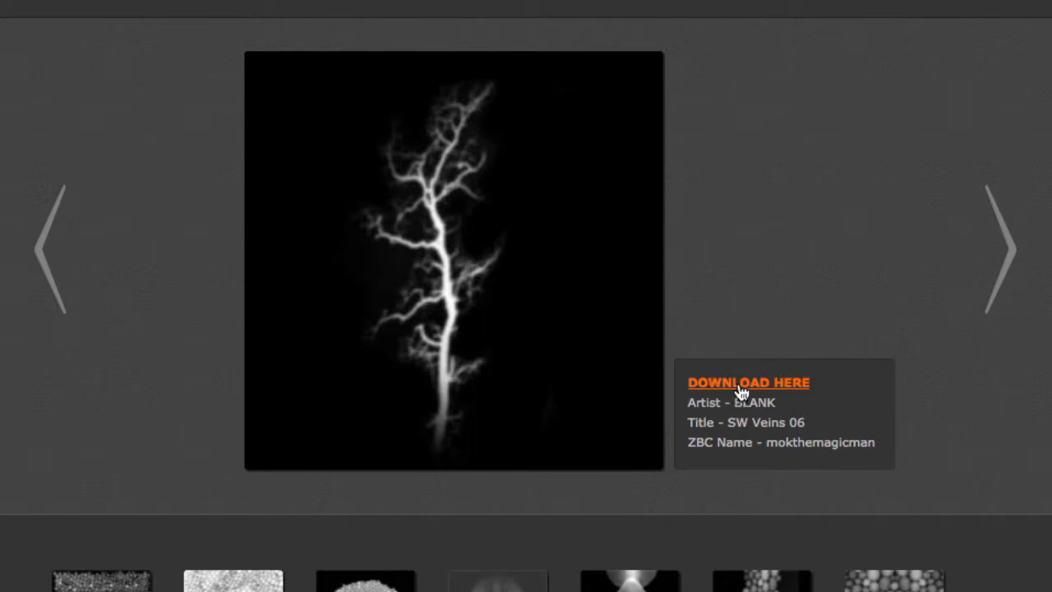
Download the SW Veins 06 alpha and confirm opening it in Photoshop
click(748, 381)
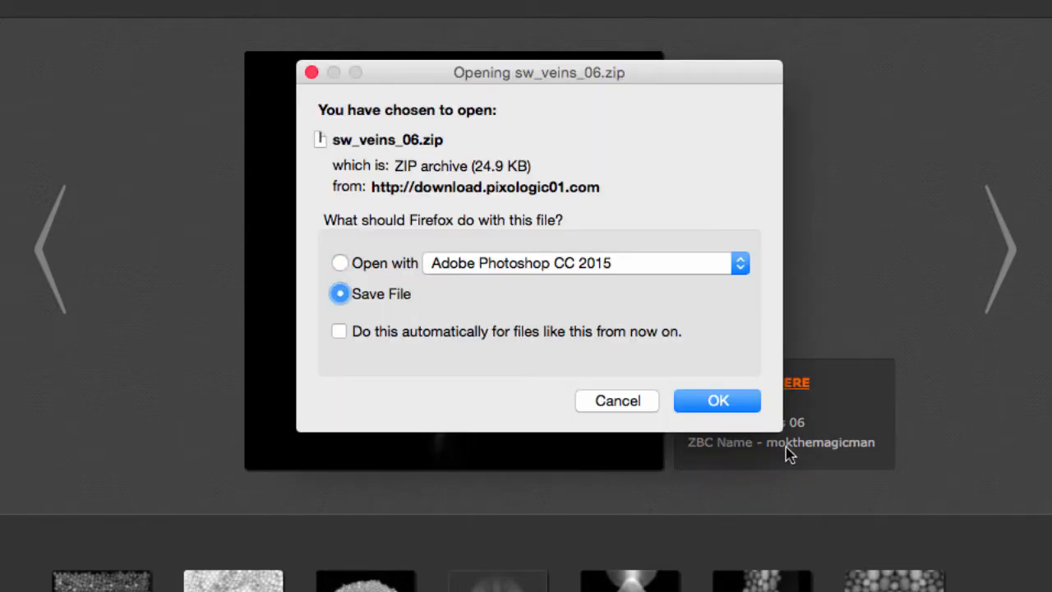
click(717, 401)
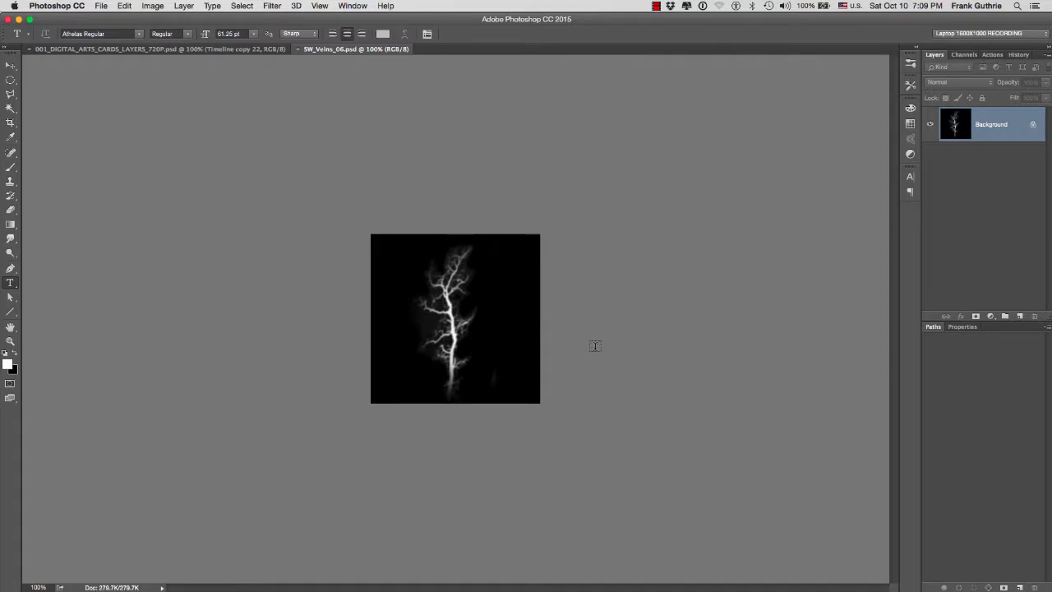
mouse_move(337, 202)
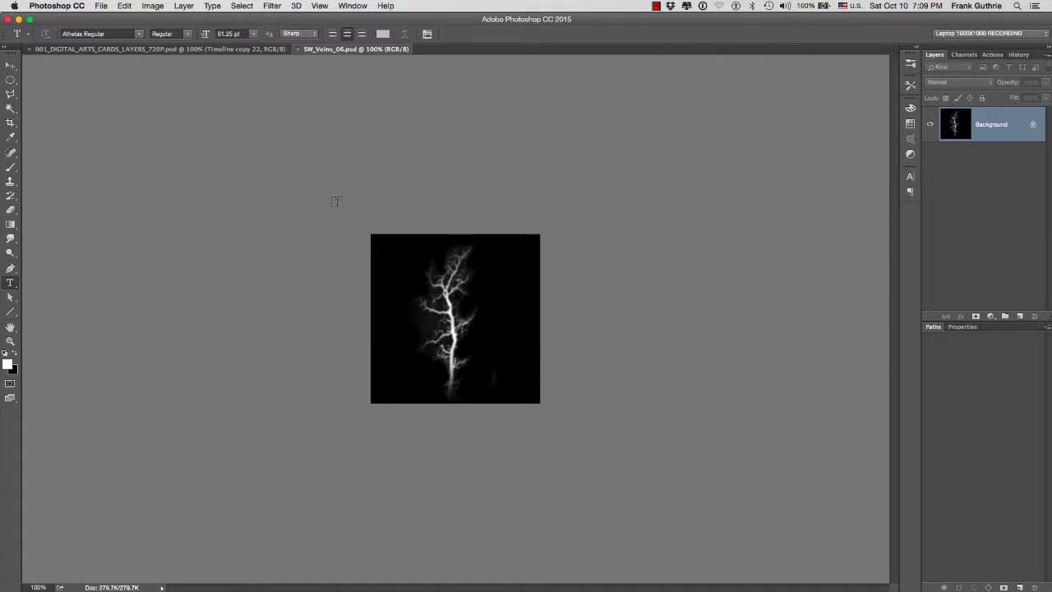
mouse_move(335, 206)
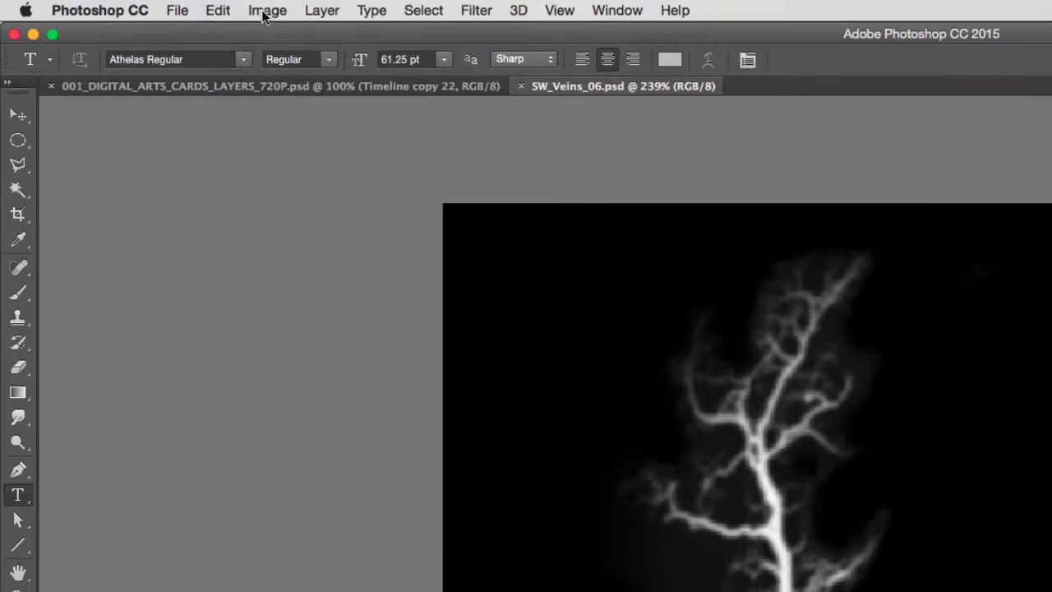
click(266, 10)
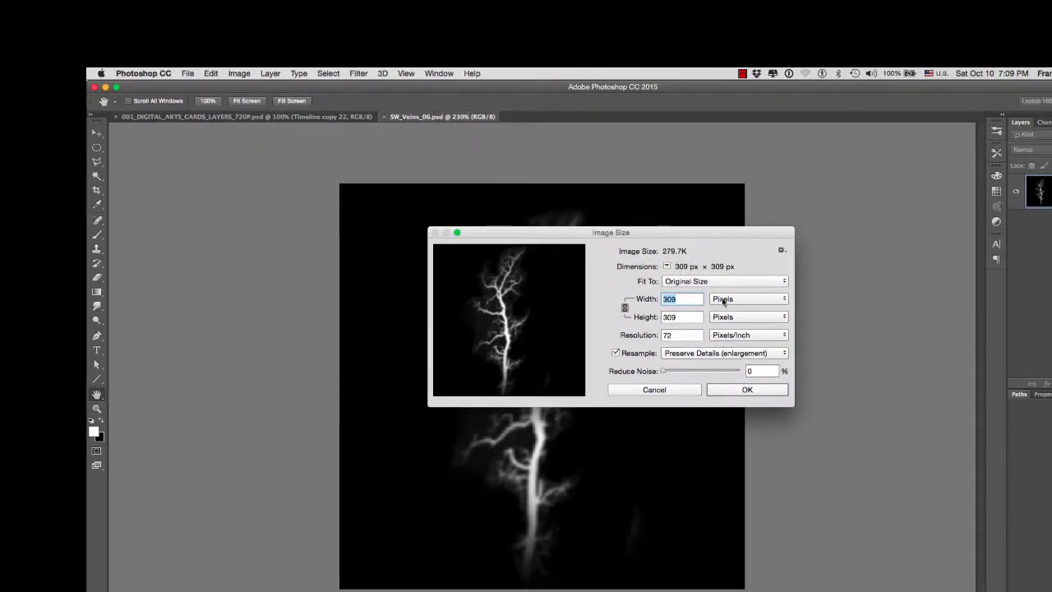
click(748, 299)
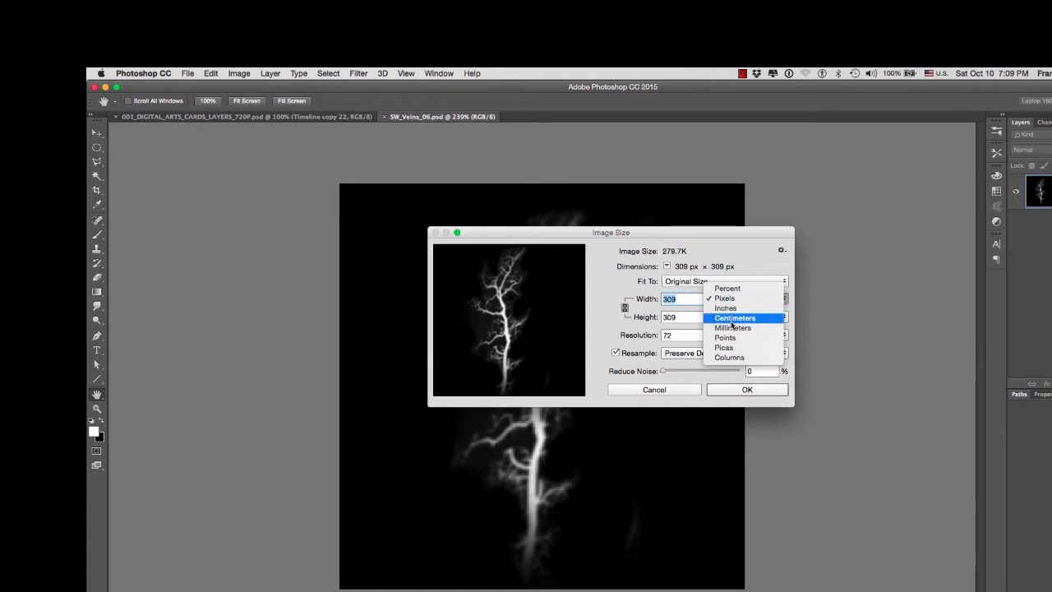
click(727, 308)
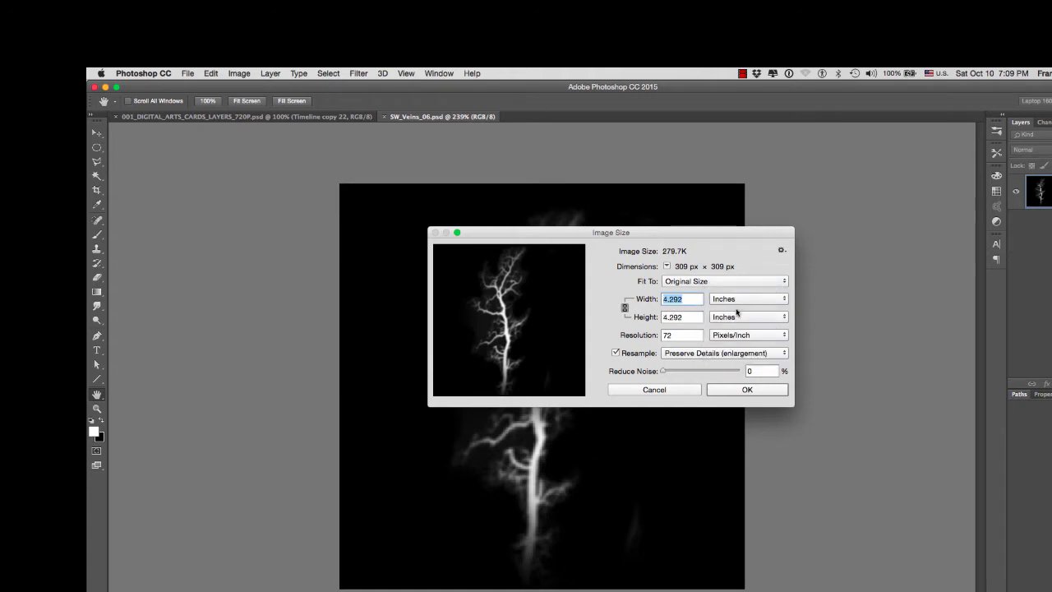
mouse_move(728, 299)
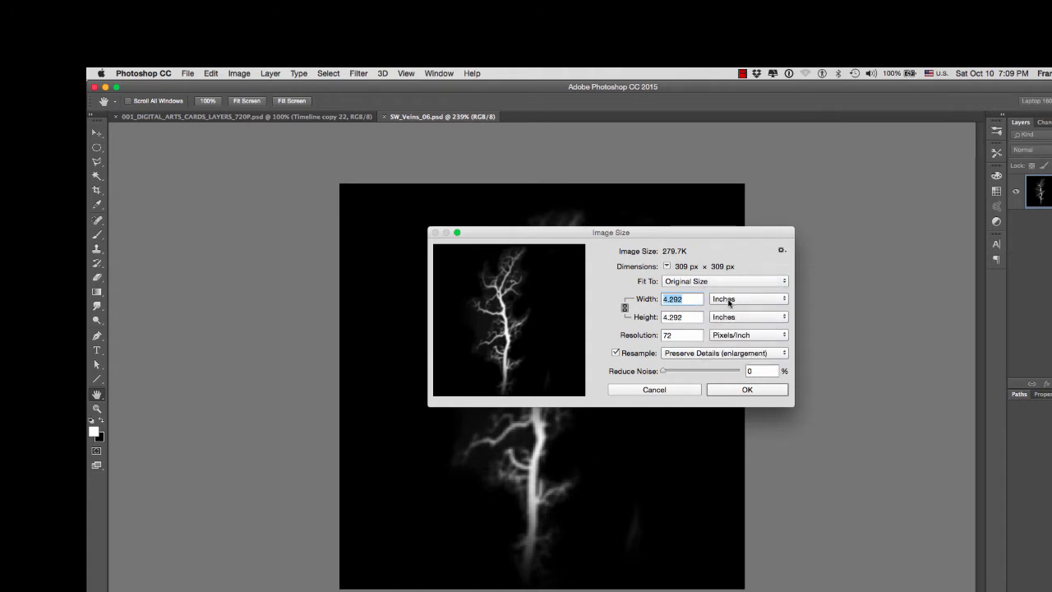
click(746, 299)
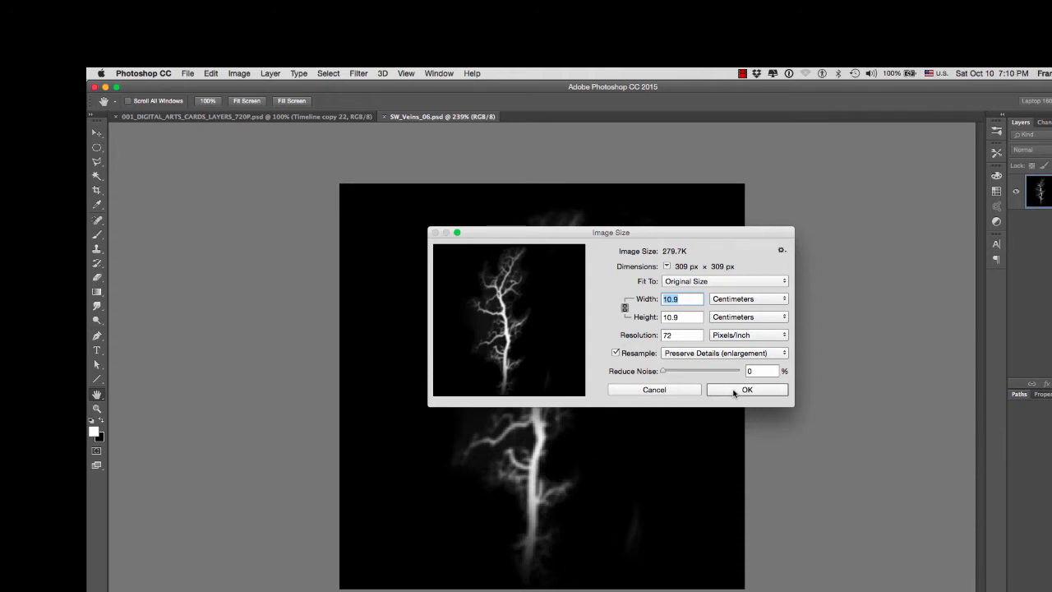
click(746, 388)
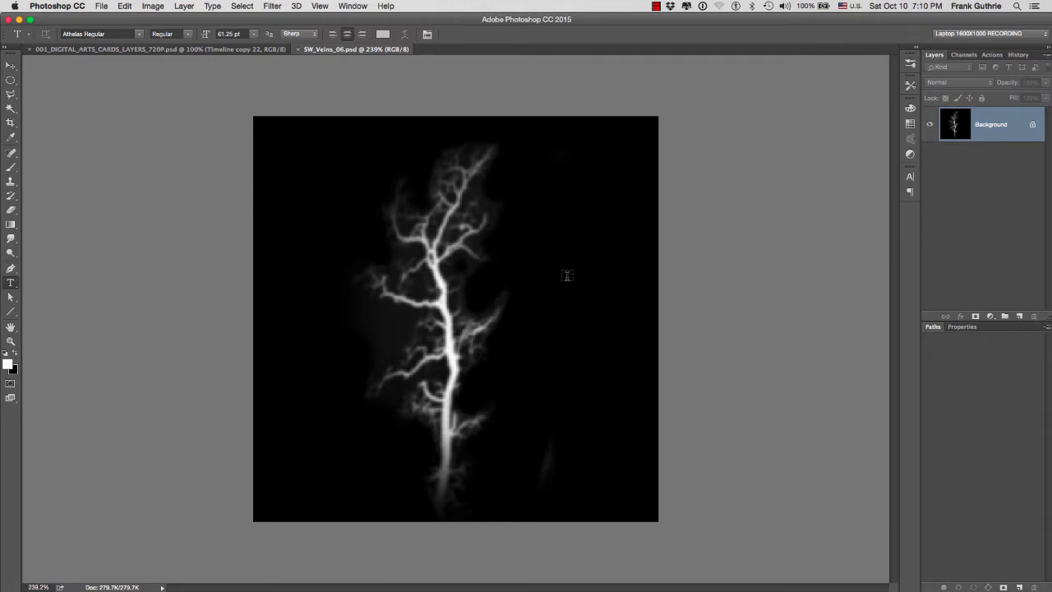
mouse_move(567, 278)
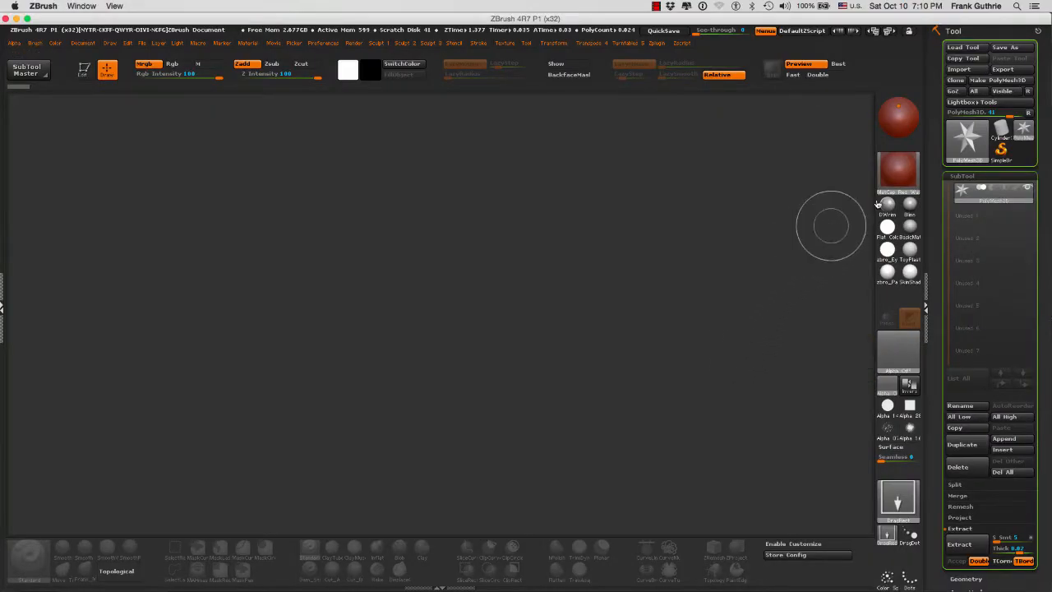
Pick Sphere3D from the Tool palette as the current tool
click(967, 140)
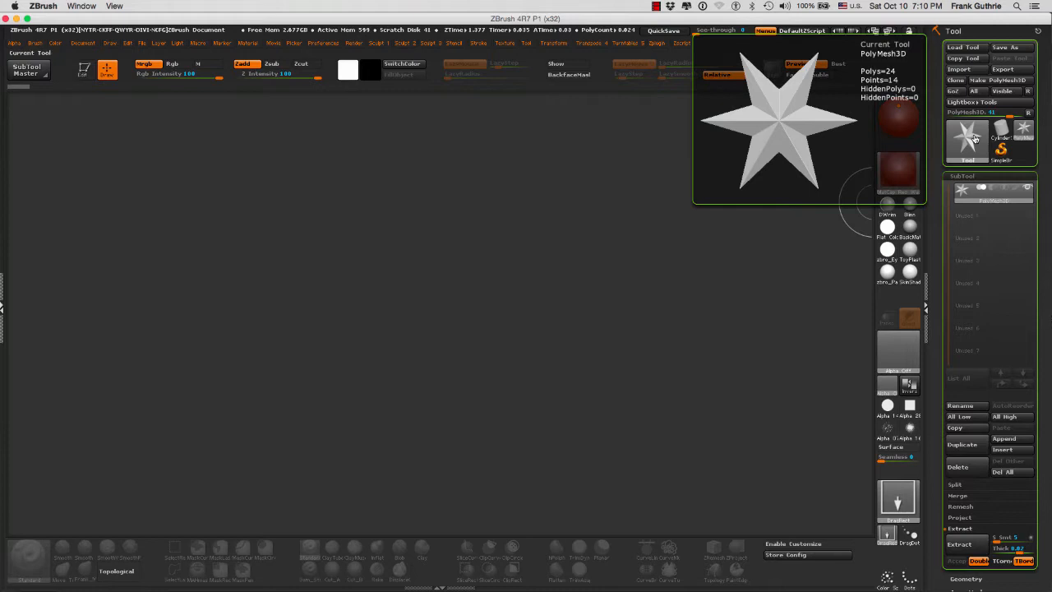
click(968, 140)
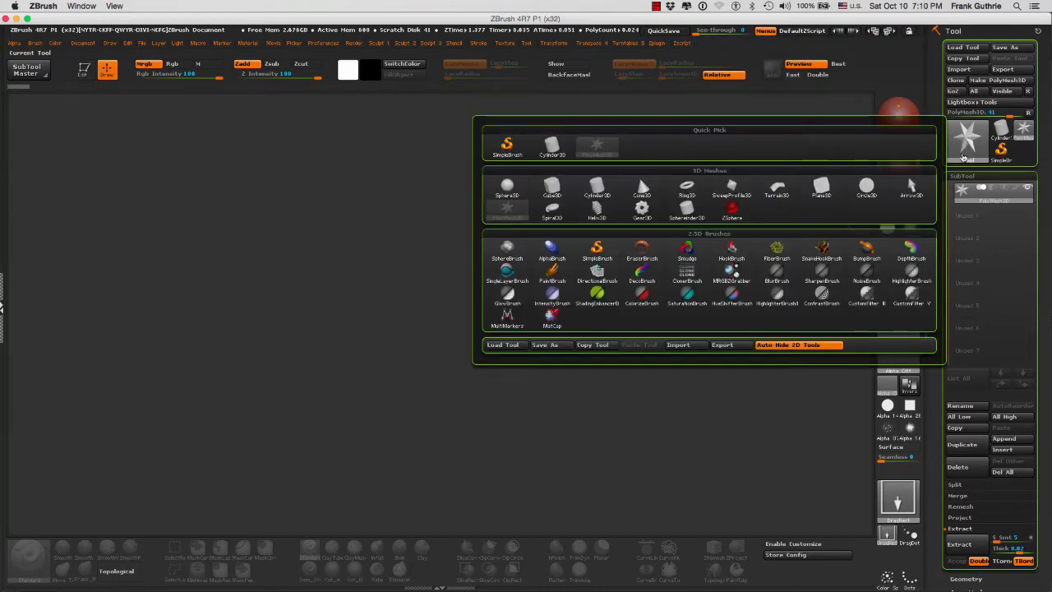
click(507, 189)
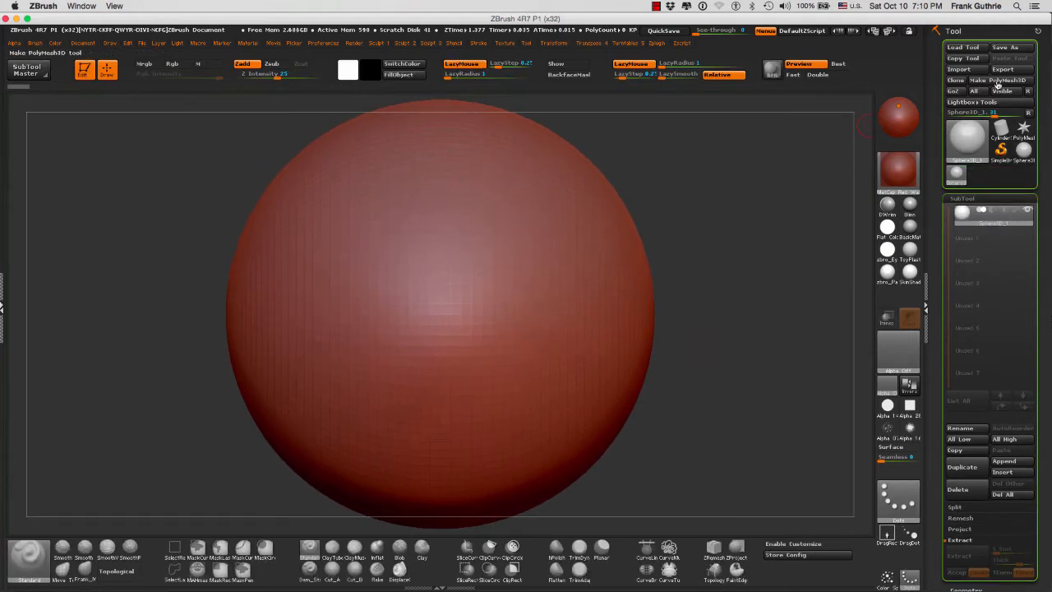
mouse_move(1002, 79)
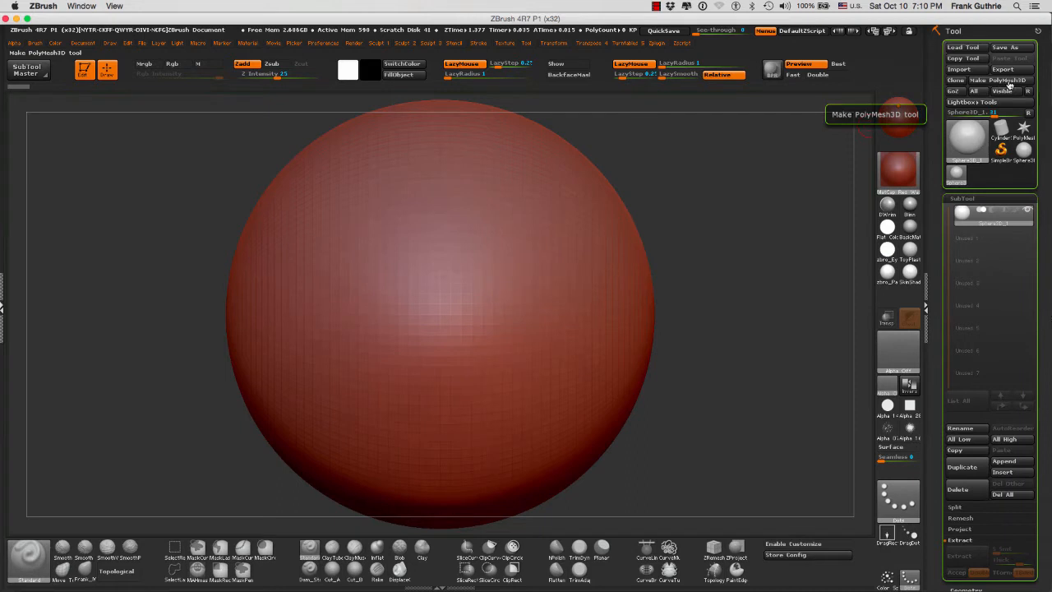
Convert the sphere to a PolyMesh3D and bring up the brush alpha choices
click(1009, 79)
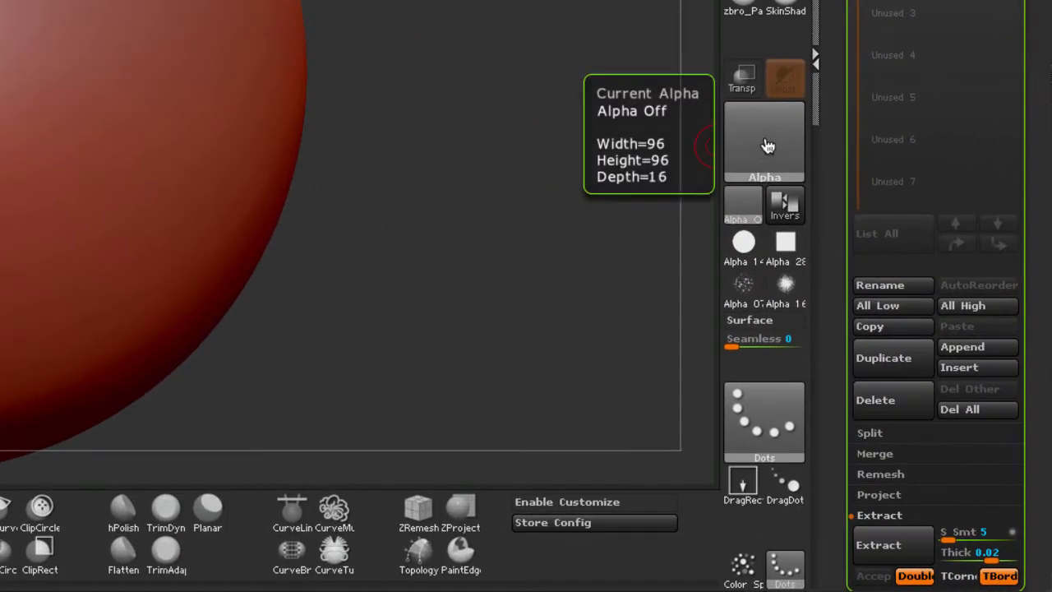
click(763, 141)
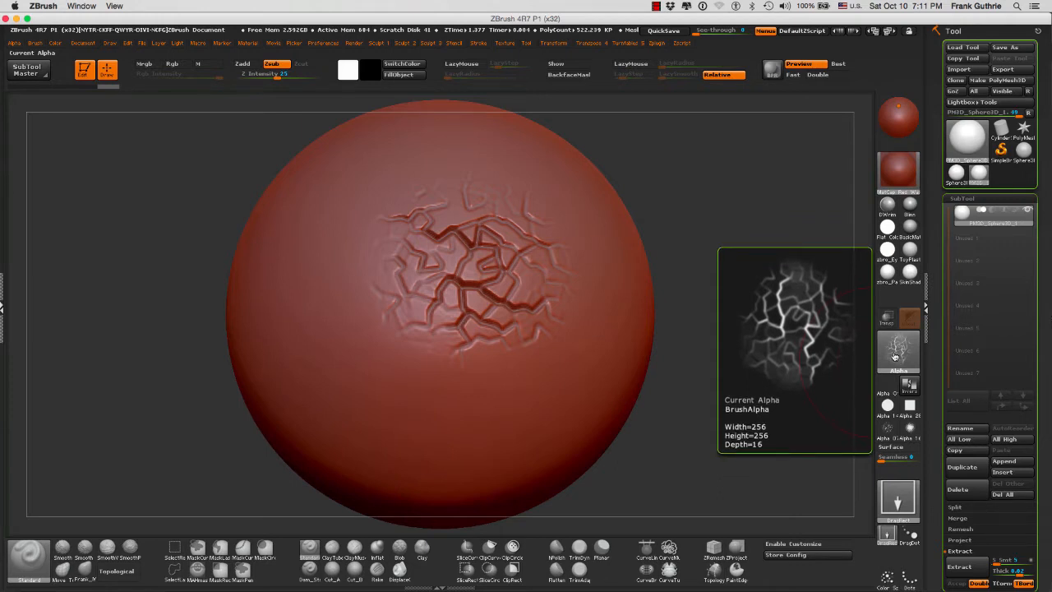
mouse_move(748, 292)
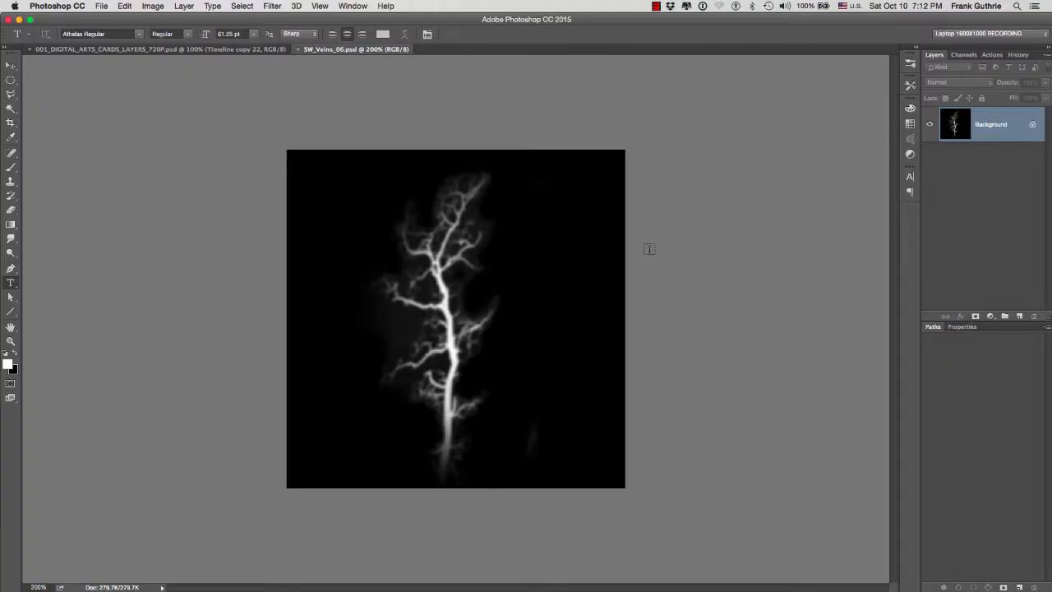
mouse_move(447, 391)
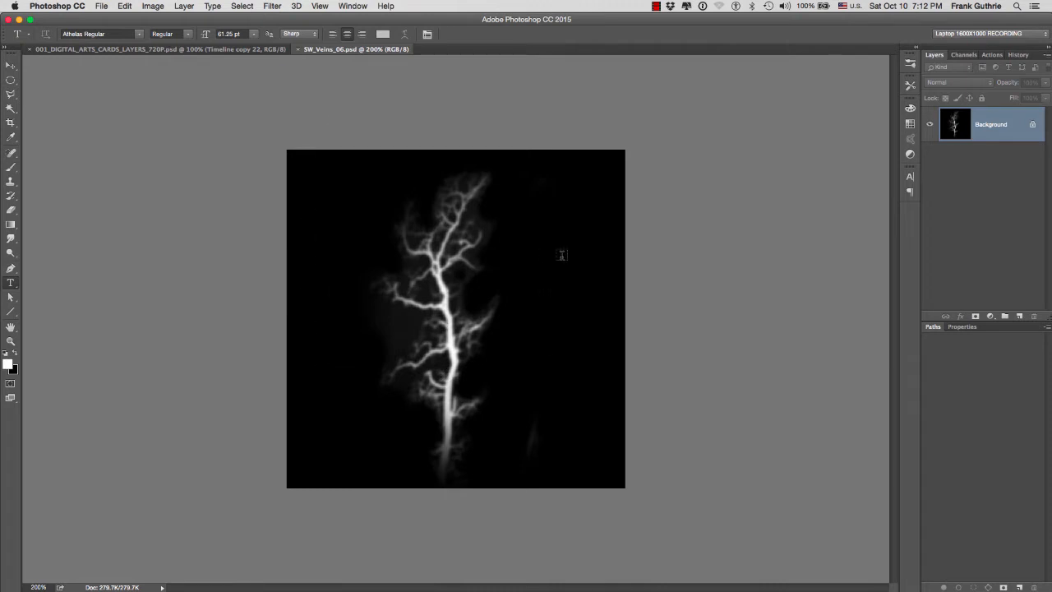
mouse_move(493, 328)
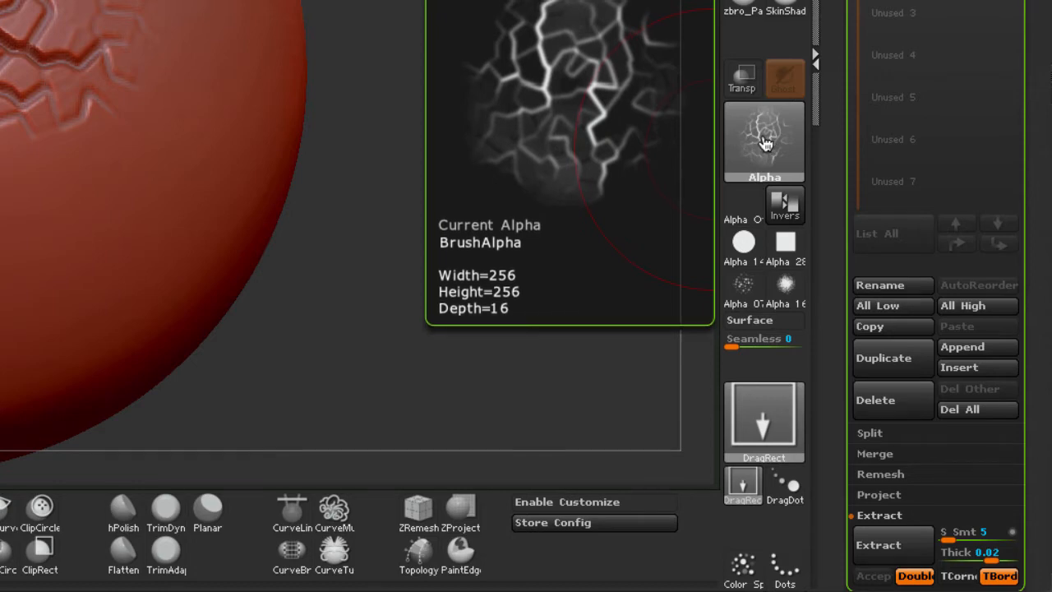
Bring up the alpha choices to replace the crack alpha with the veins alpha
click(762, 141)
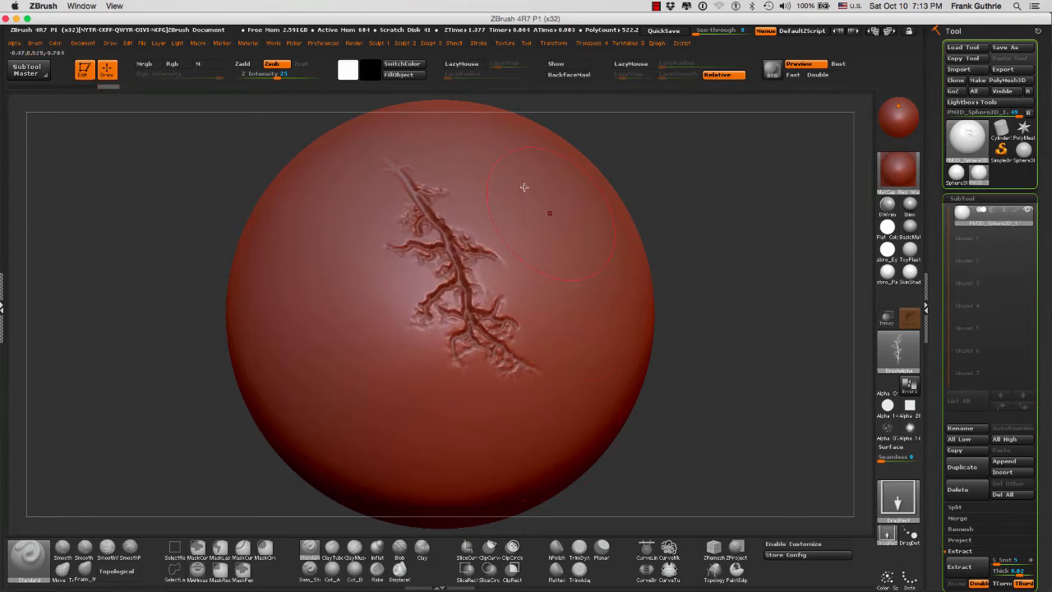
mouse_move(451, 154)
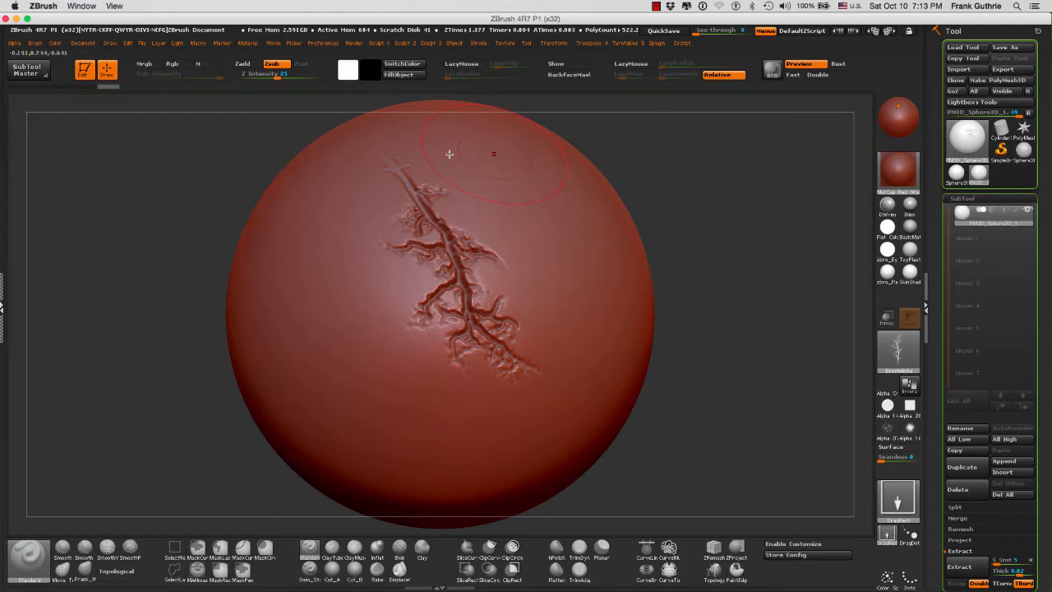
mouse_move(513, 148)
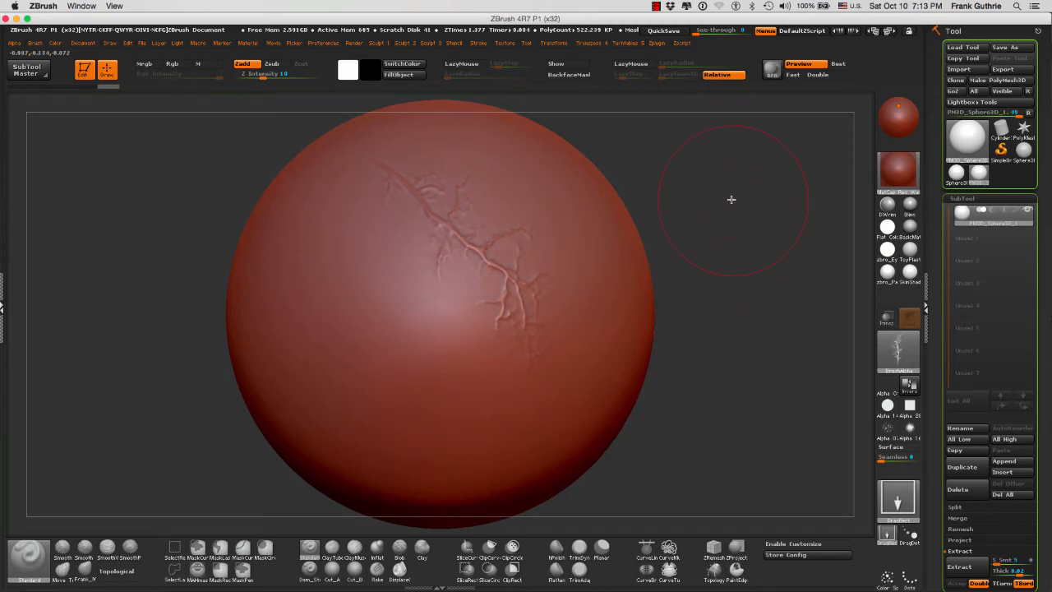
mouse_move(724, 191)
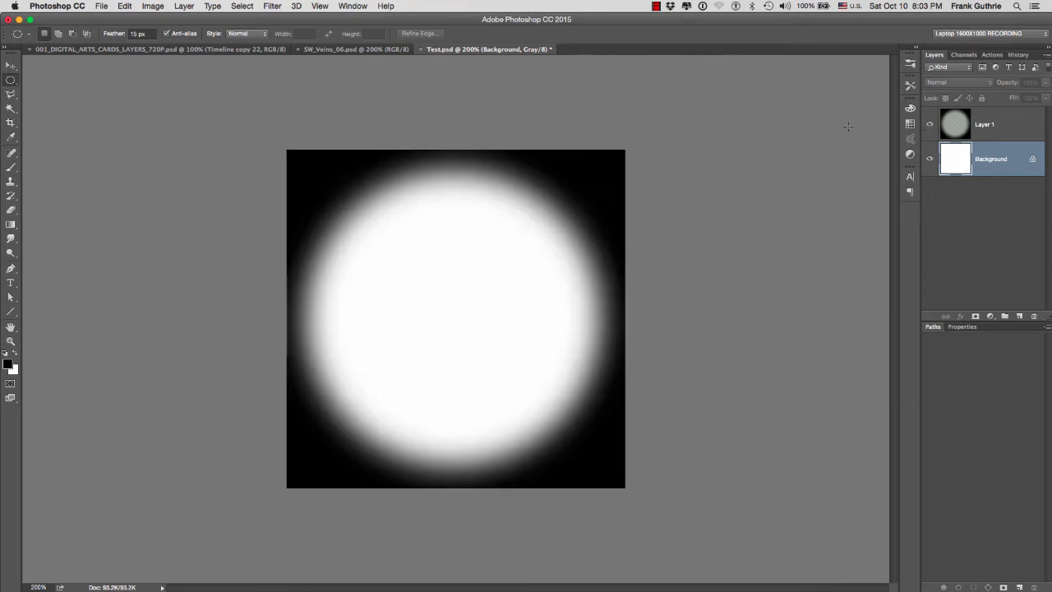
mouse_move(534, 184)
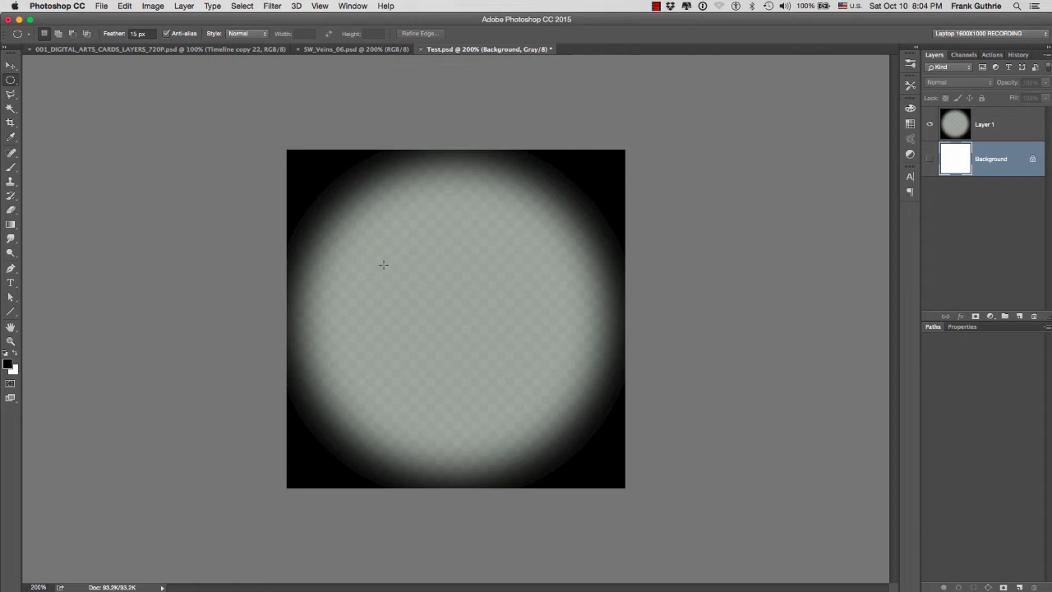
mouse_move(503, 239)
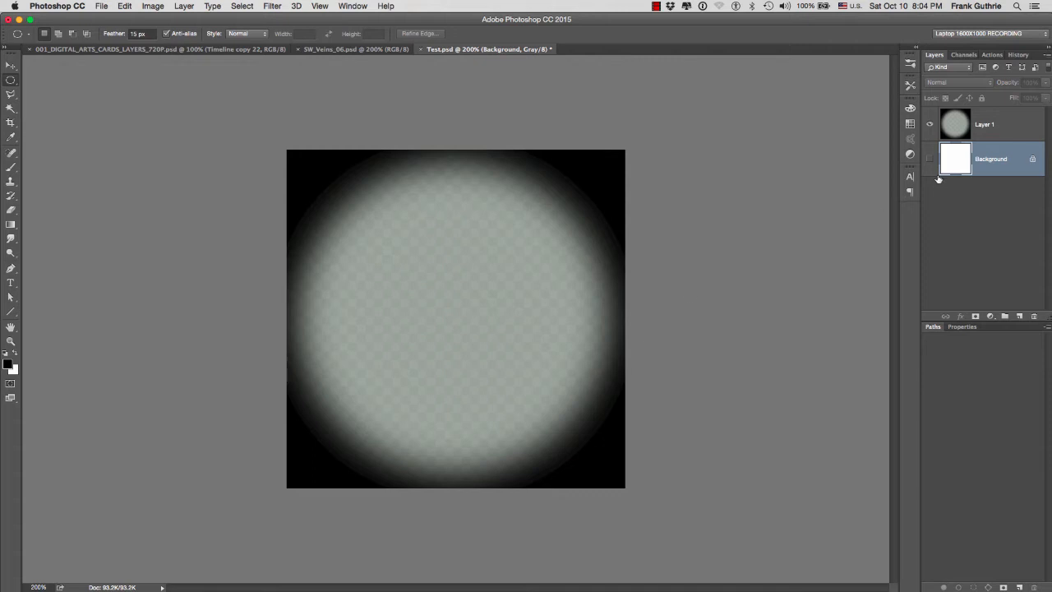
Rename the soft white circle layer to 'Mask'
click(930, 158)
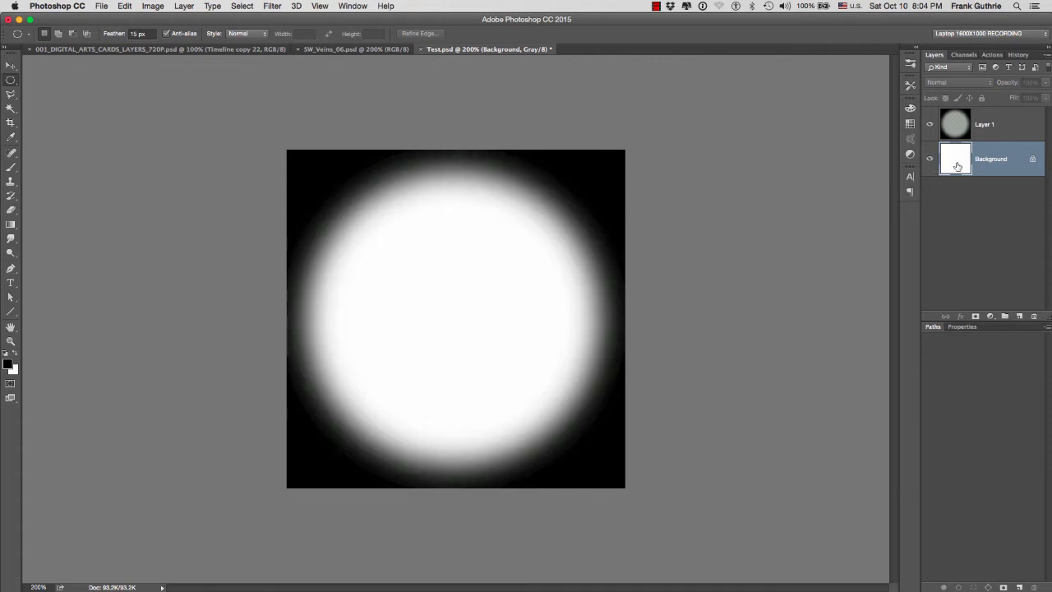
double_click(983, 125)
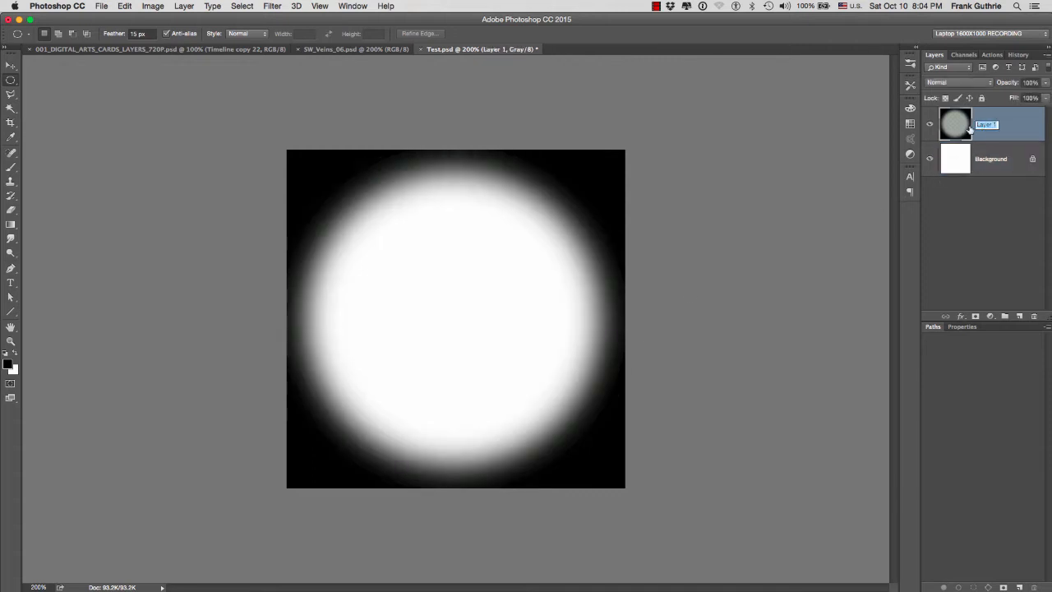
text(Mask)
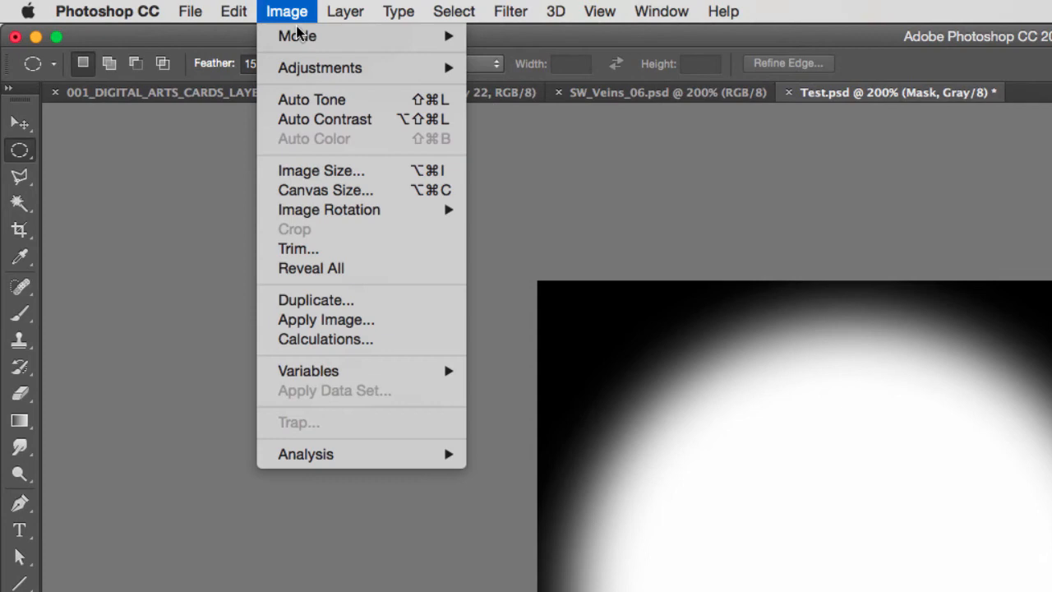
mouse_move(296, 37)
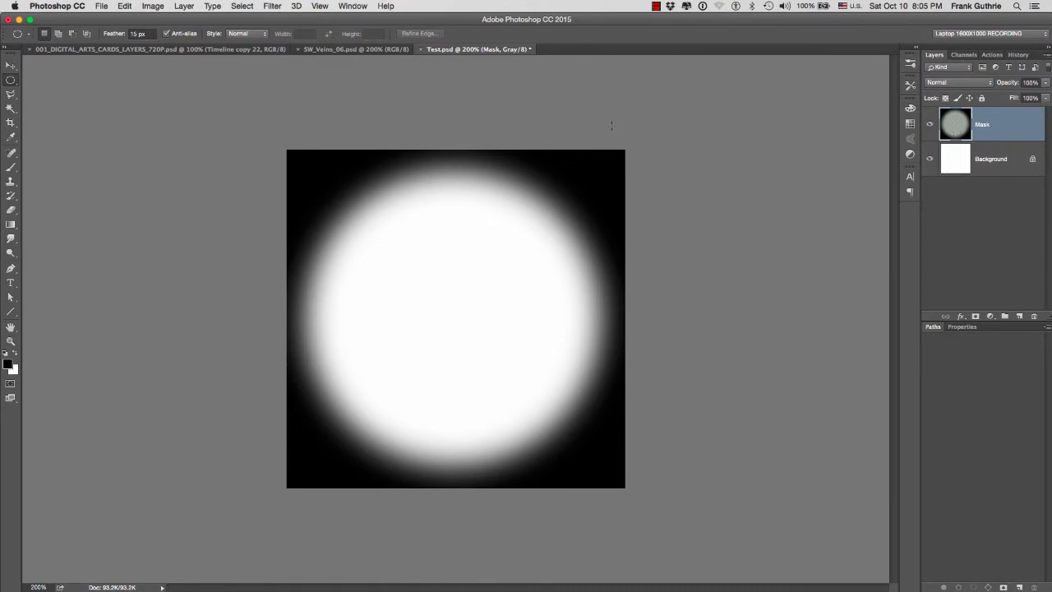
mouse_move(583, 129)
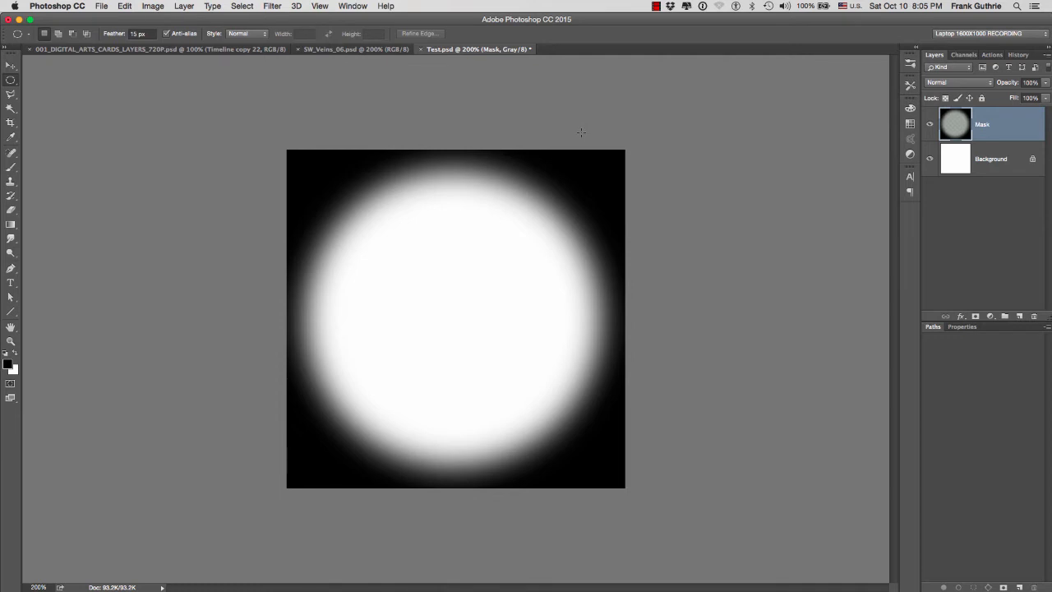
mouse_move(578, 134)
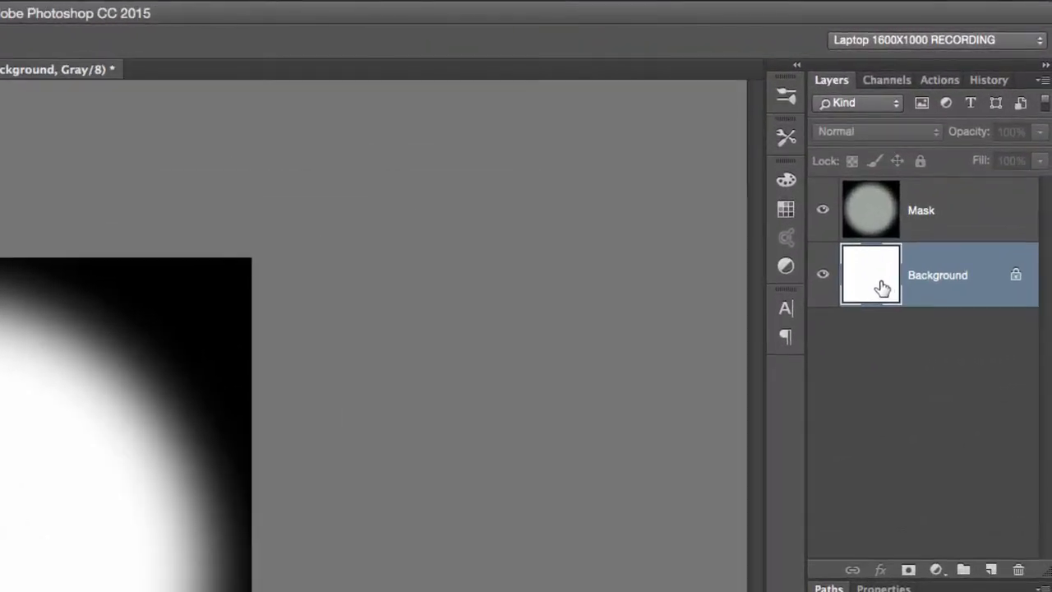
Merge the pore texture and Mask layers into a single pore image
click(233, 10)
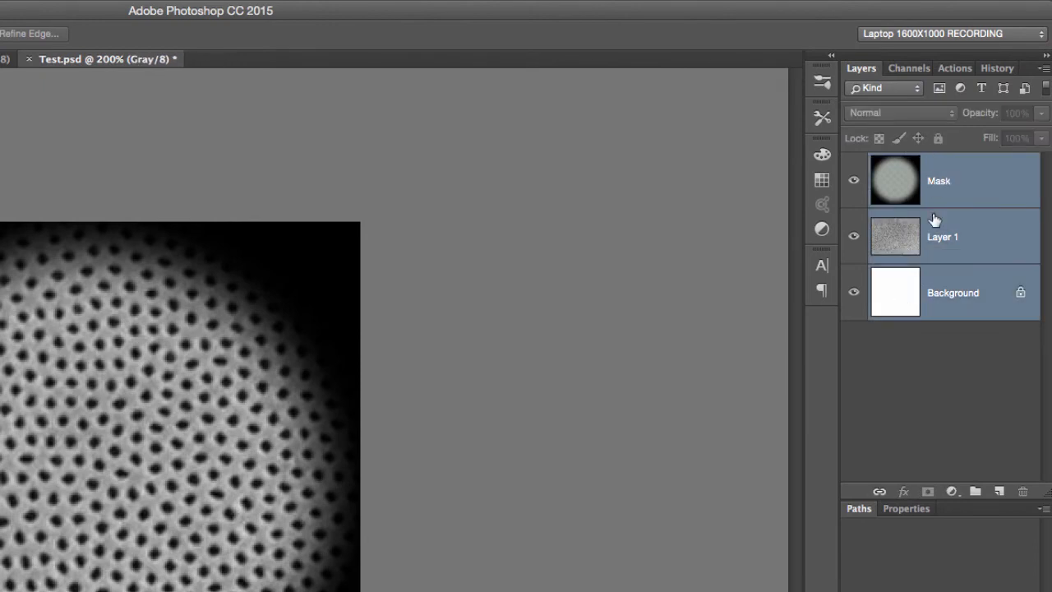
click(1044, 73)
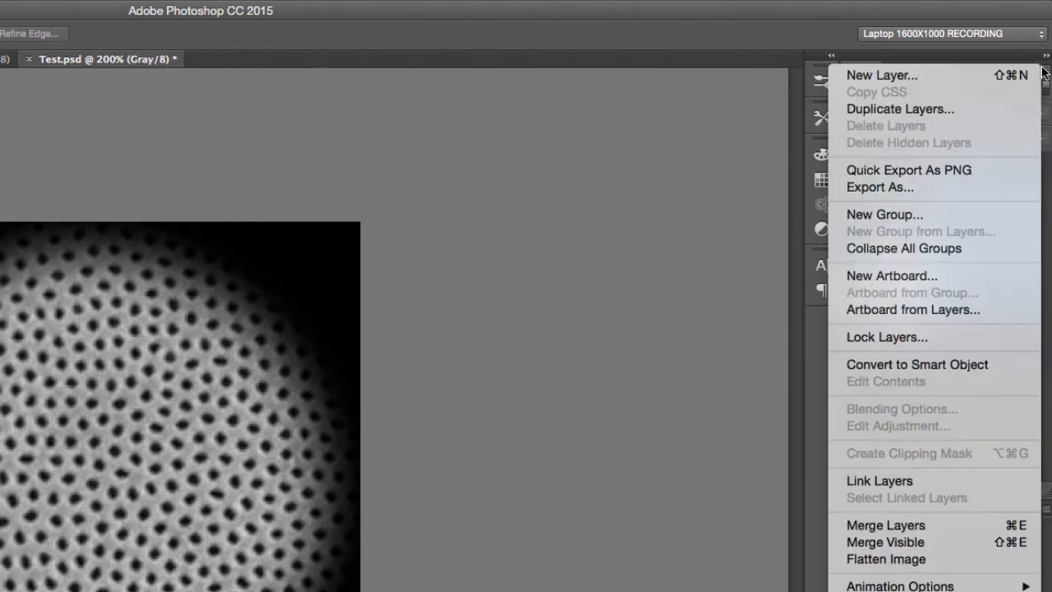
mouse_move(886, 526)
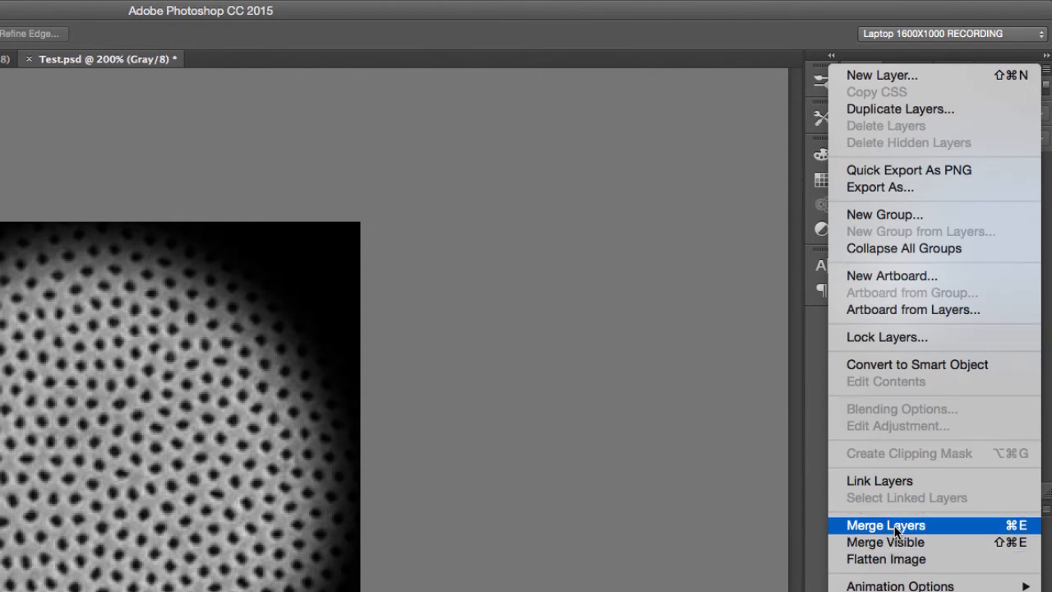
mouse_move(886, 559)
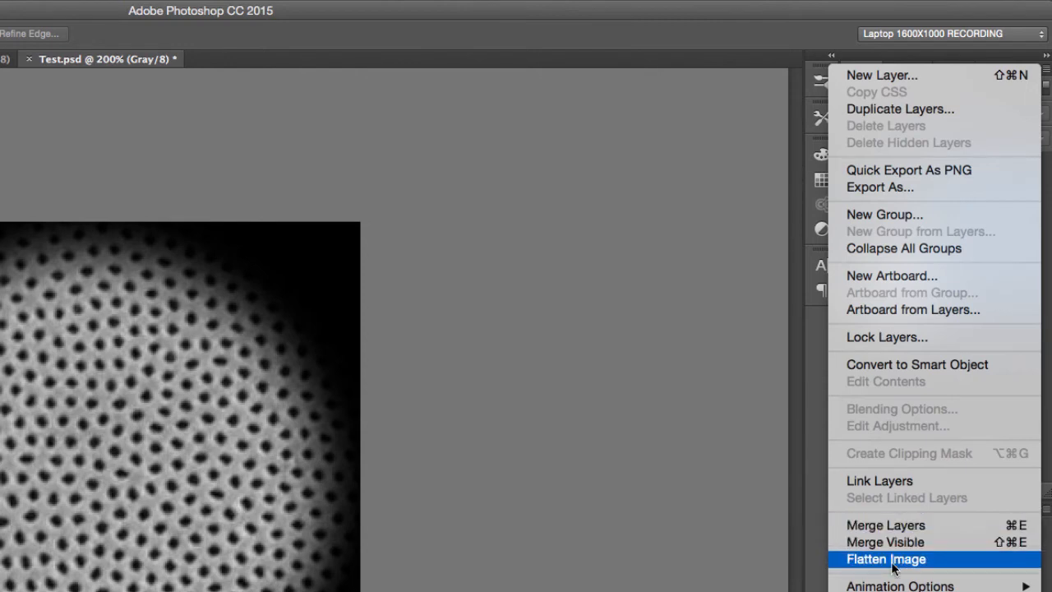
mouse_move(899, 526)
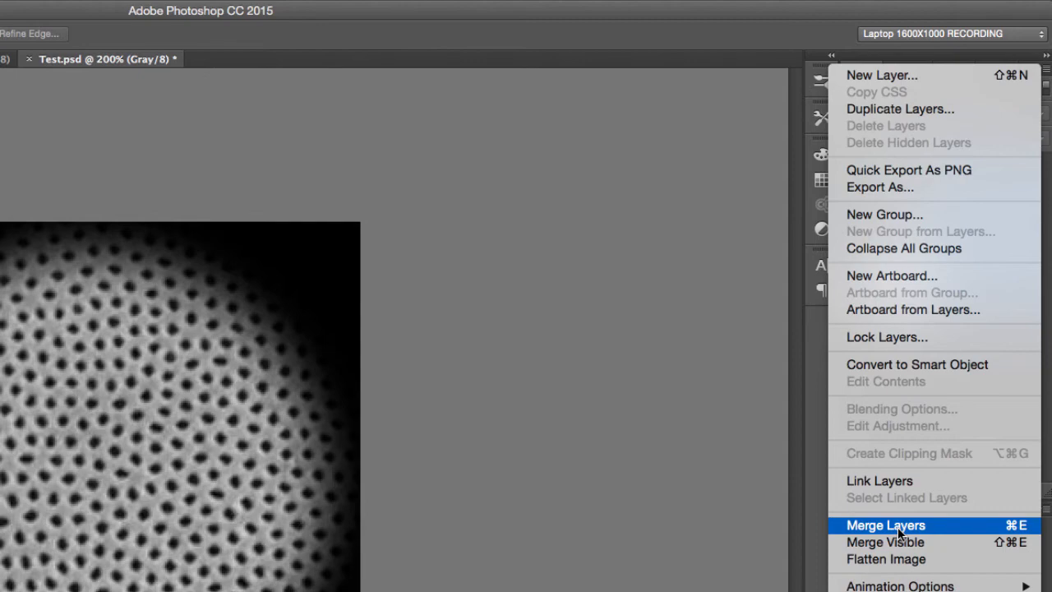
click(886, 525)
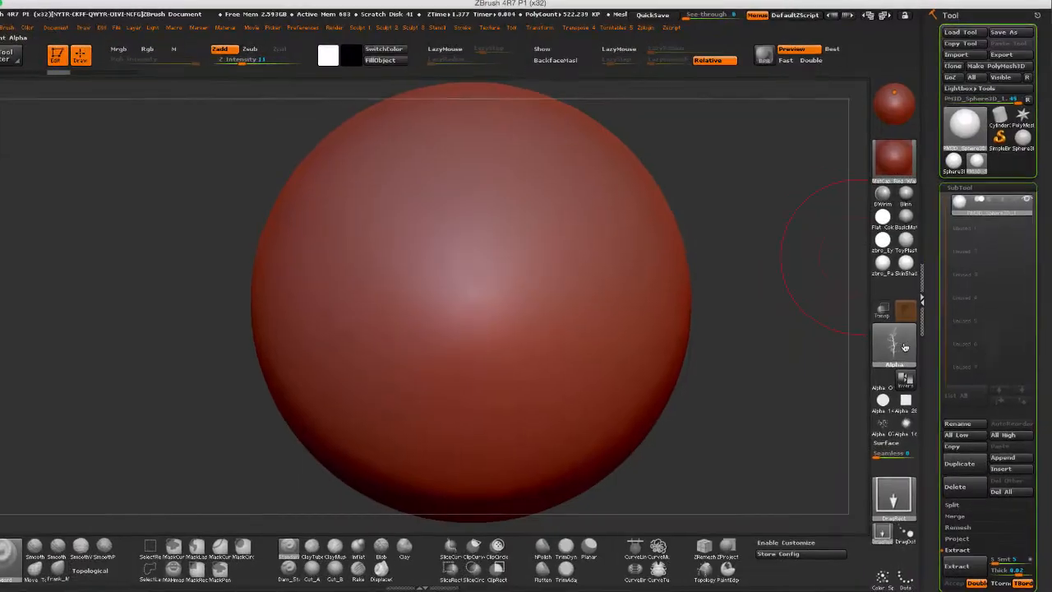
Bring up the alpha collection to choose the Pores_01 alpha
click(895, 344)
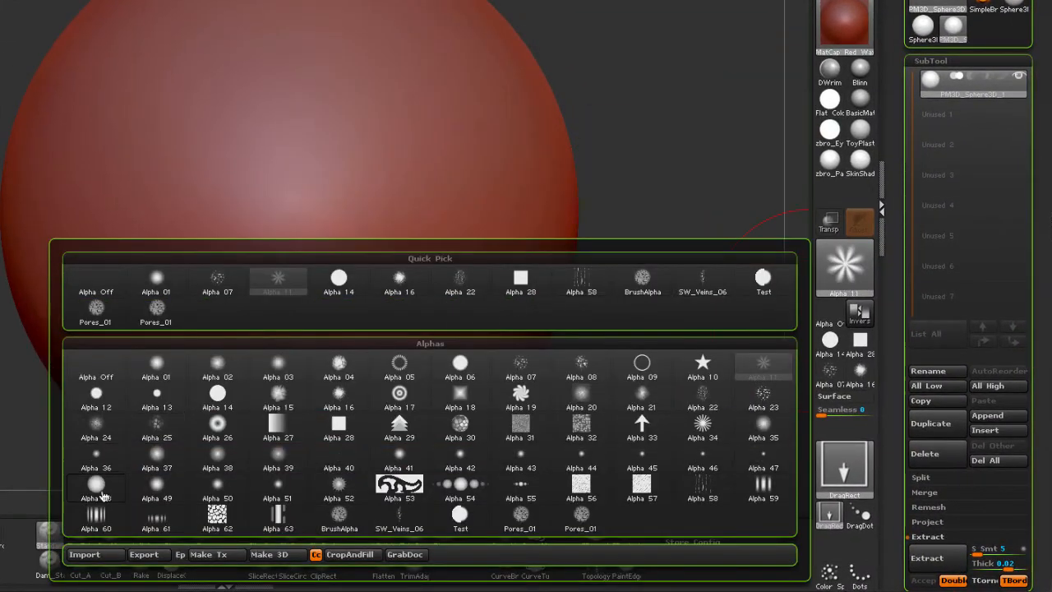
mouse_move(85, 554)
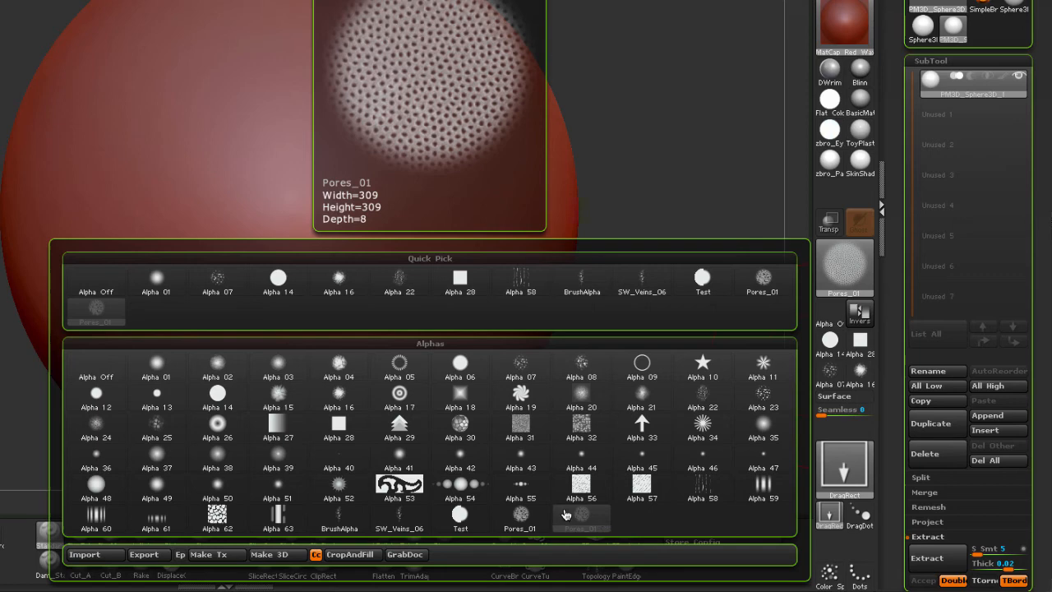
mouse_move(599, 523)
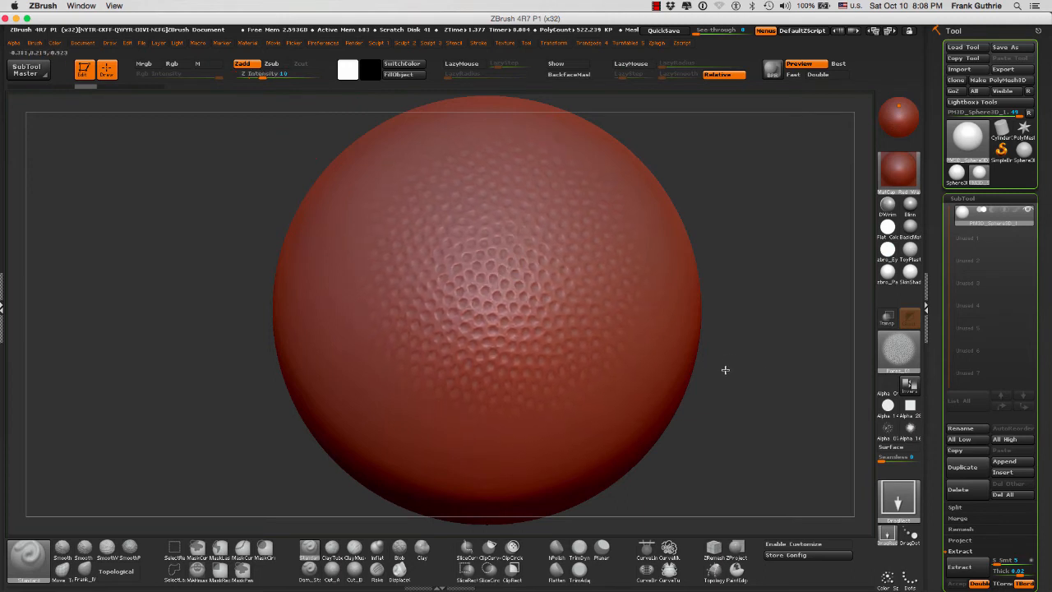
mouse_move(743, 309)
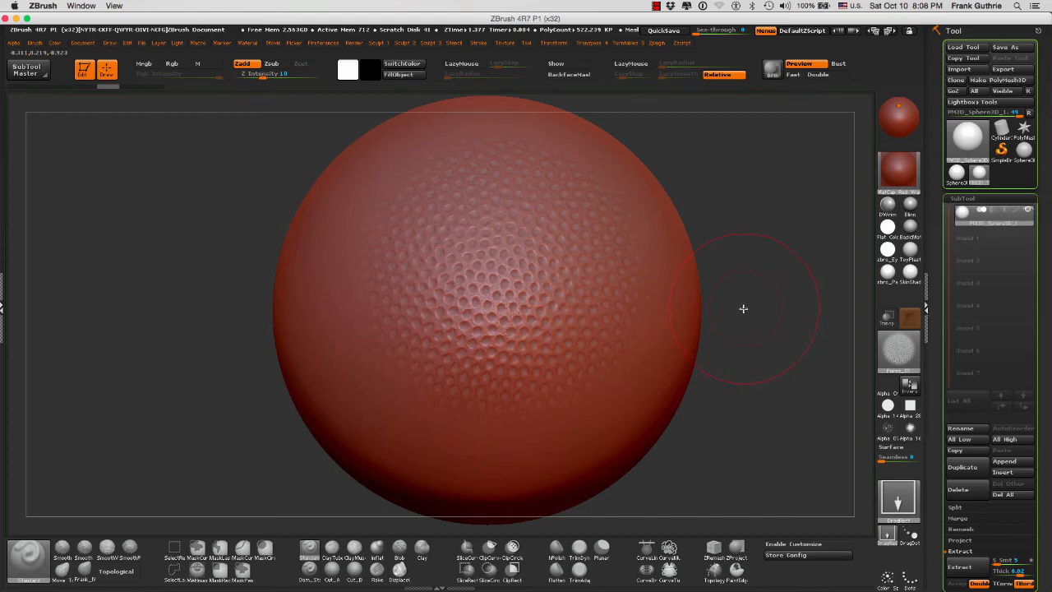
mouse_move(546, 269)
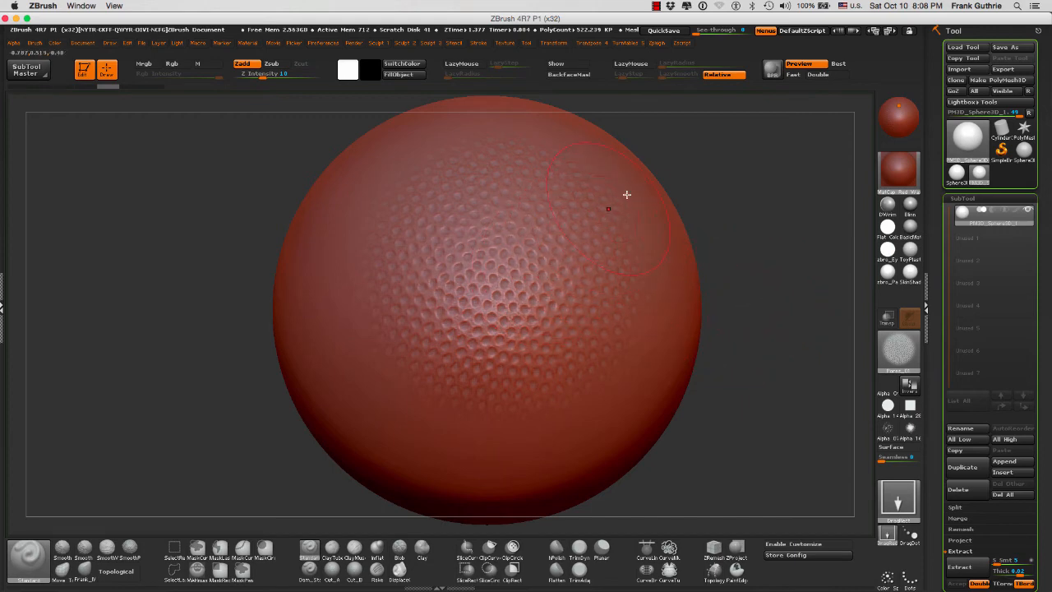
mouse_move(661, 253)
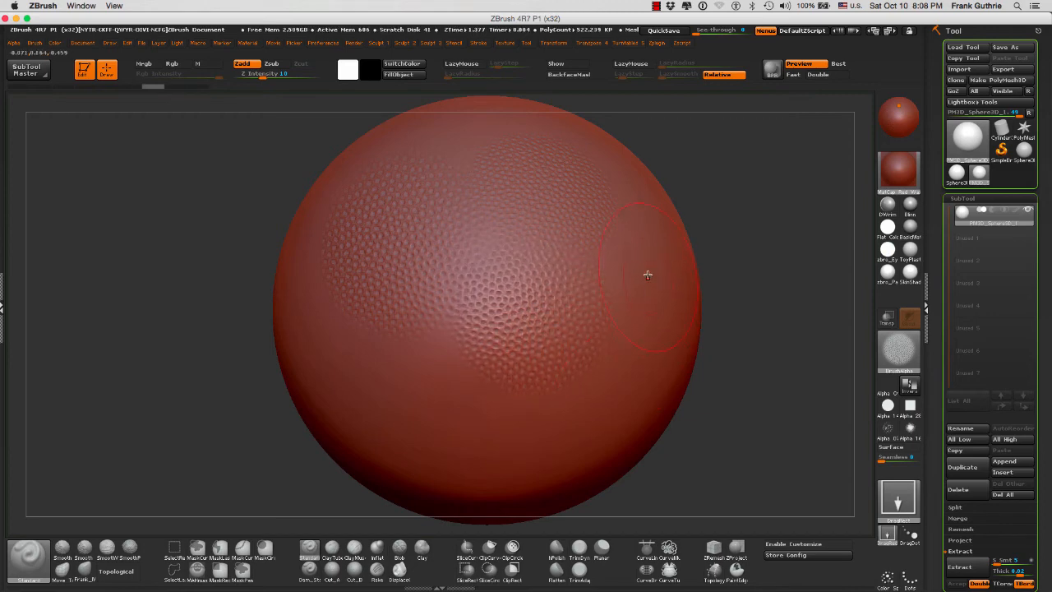
mouse_move(722, 352)
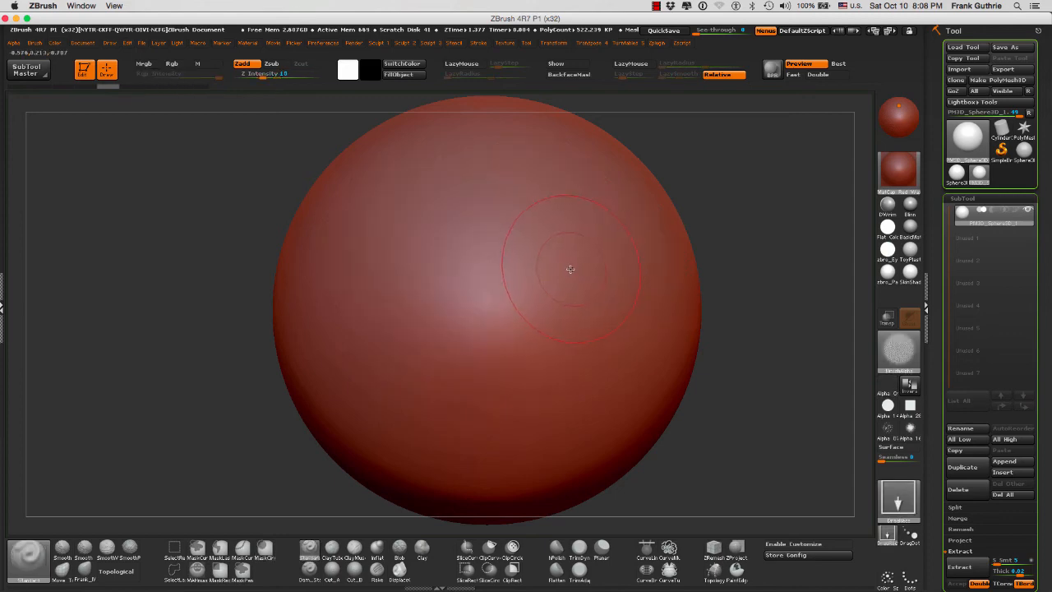
mouse_move(313, 161)
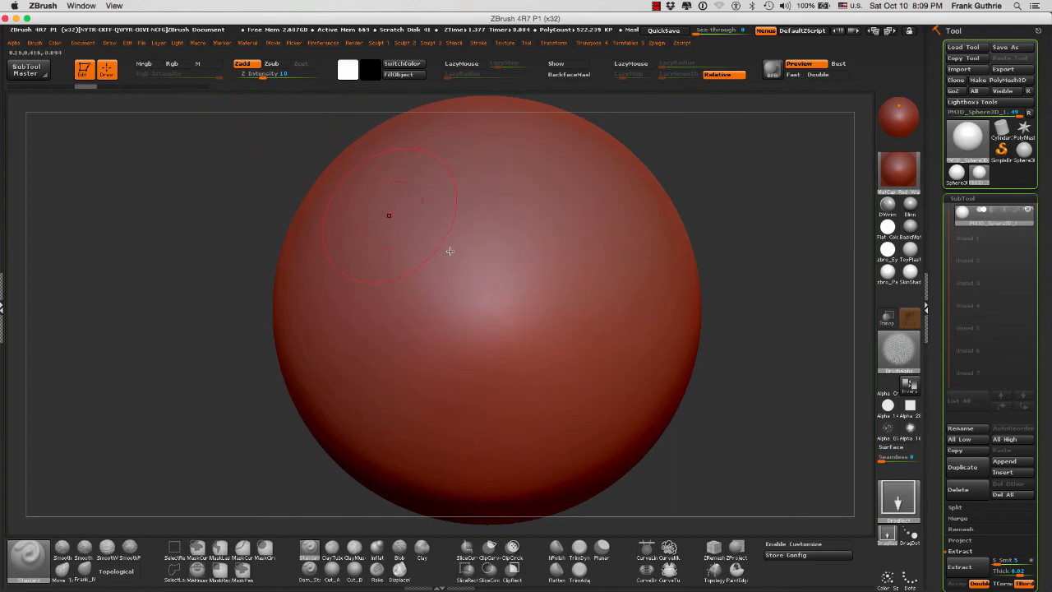
mouse_move(510, 273)
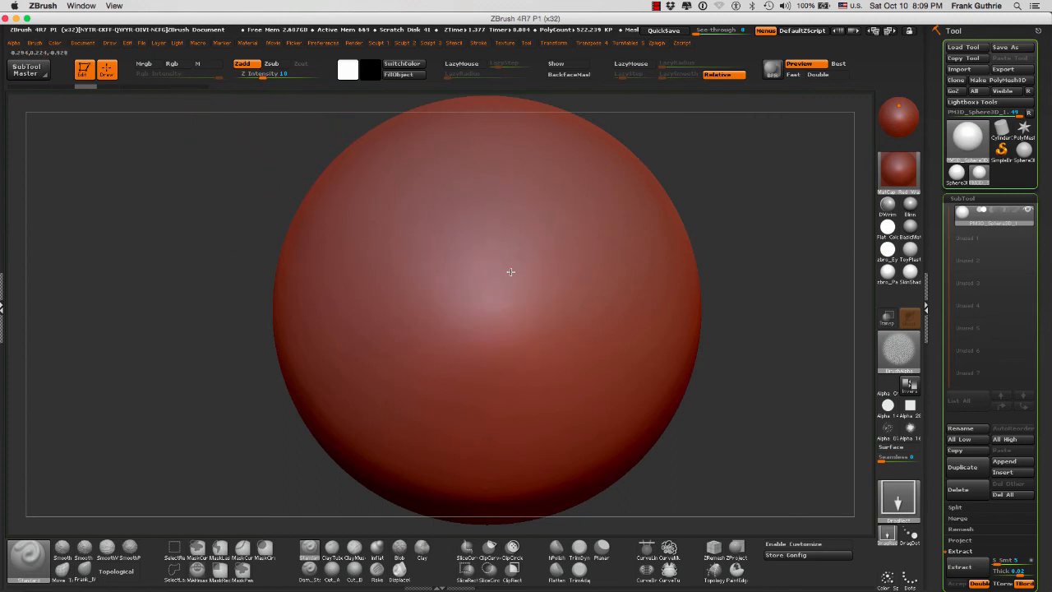
Stamp Pores_01 detail across the sphere and toward its lower right
drag(510, 271, 677, 386)
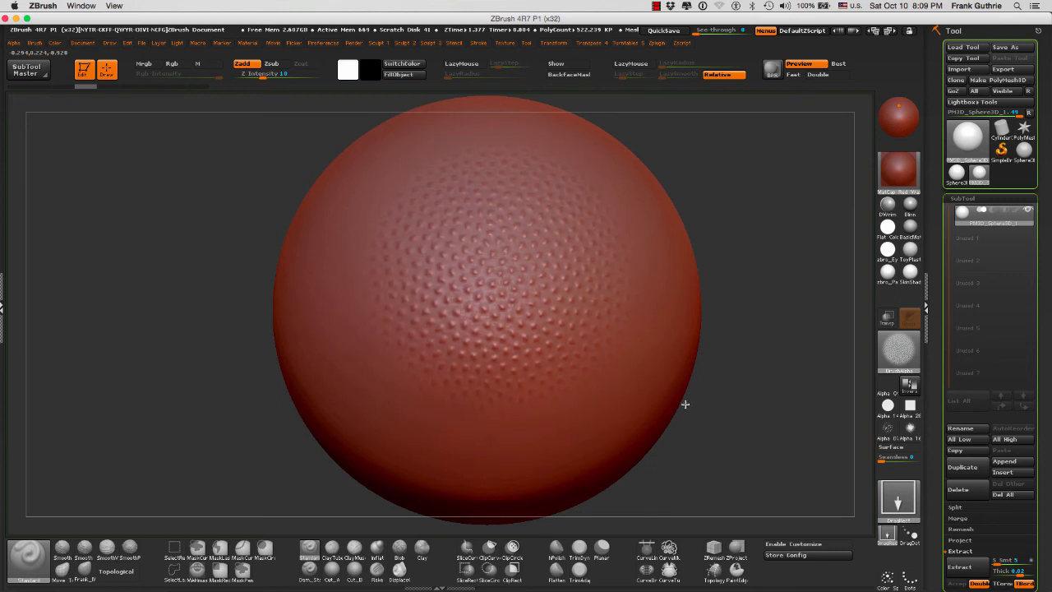
drag(686, 404, 661, 426)
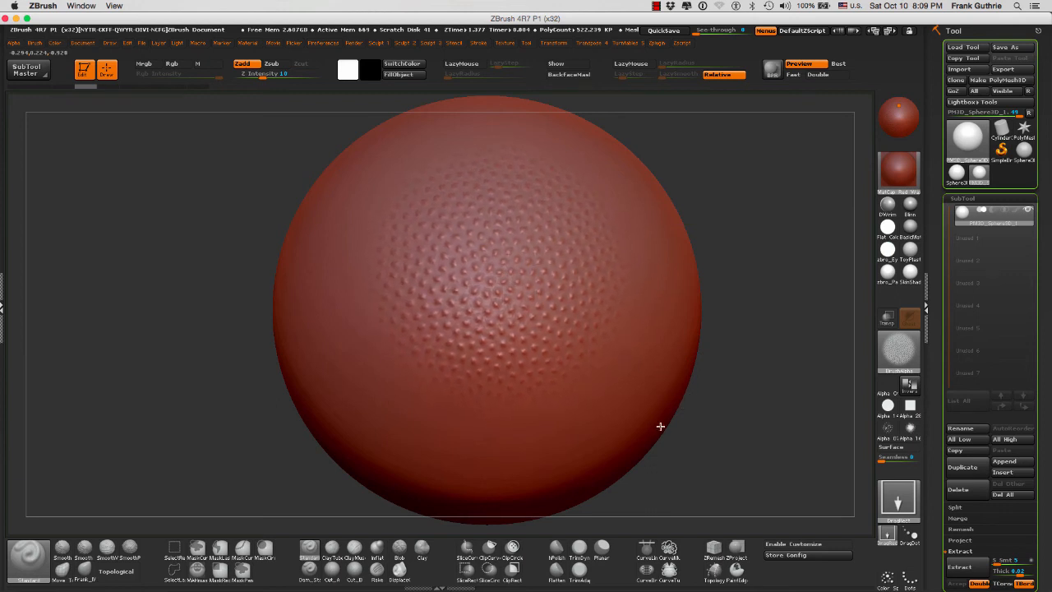